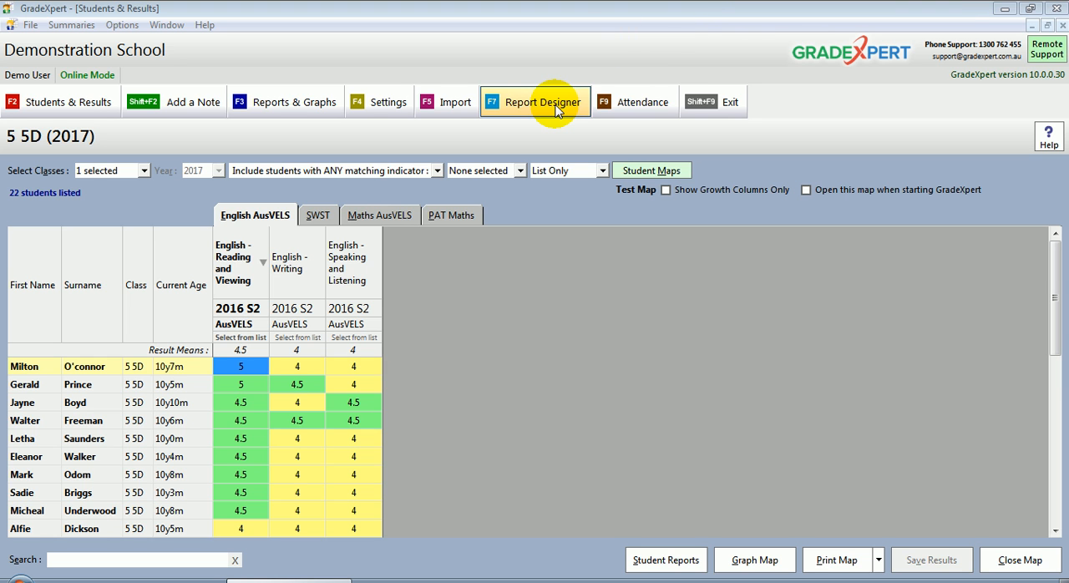
{"action": "mouse_move", "coordinate": [392, 220]}
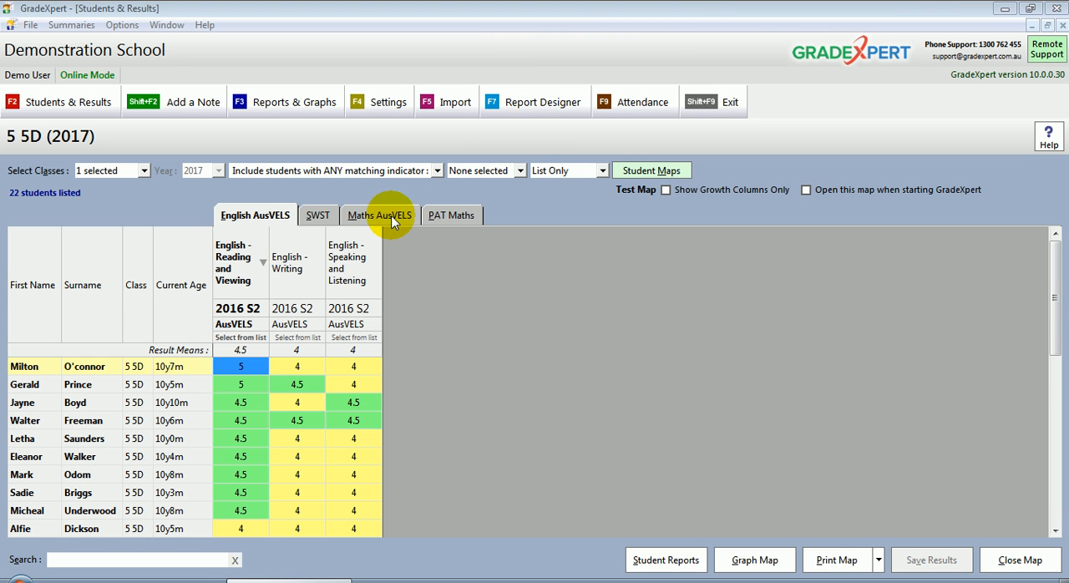
Step: Browse the existing Test Map's SWST, PAT Maths and English pages, graphing SWST and English results
{"action": "left_click", "coordinate": [318, 213]}
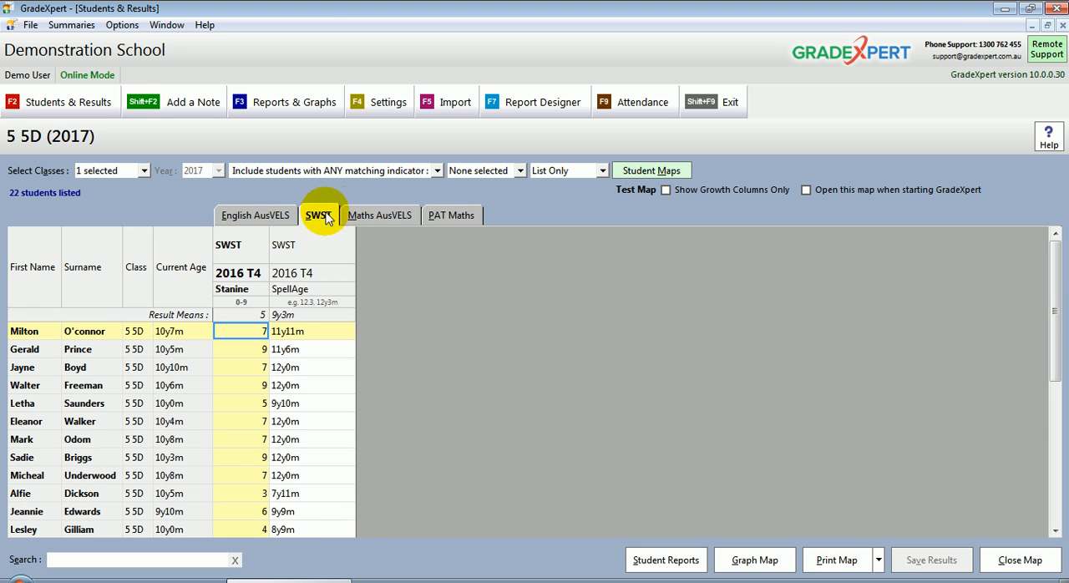
{"action": "left_click", "coordinate": [451, 213]}
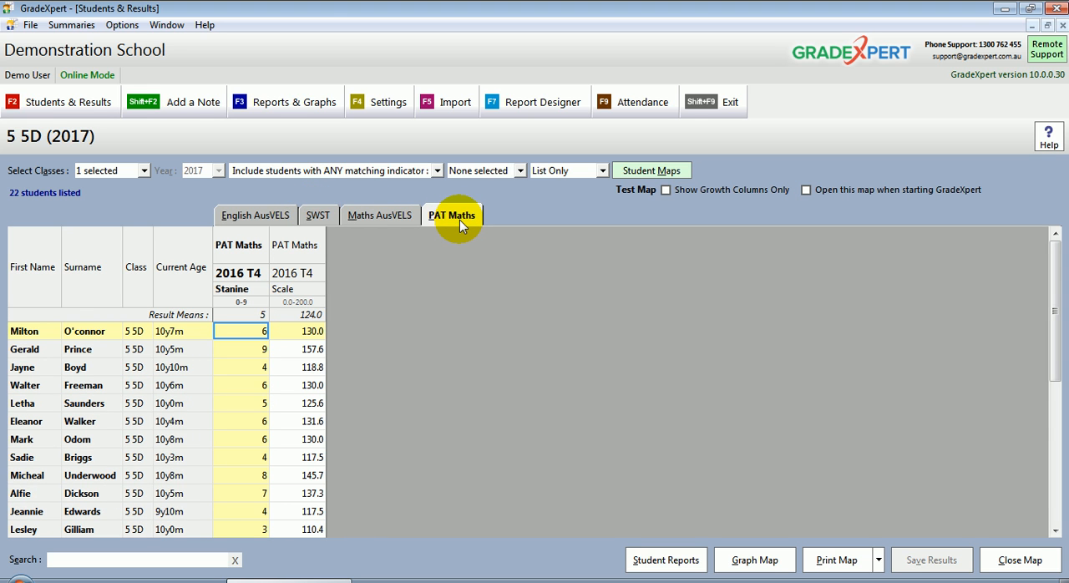
{"action": "left_click", "coordinate": [317, 216]}
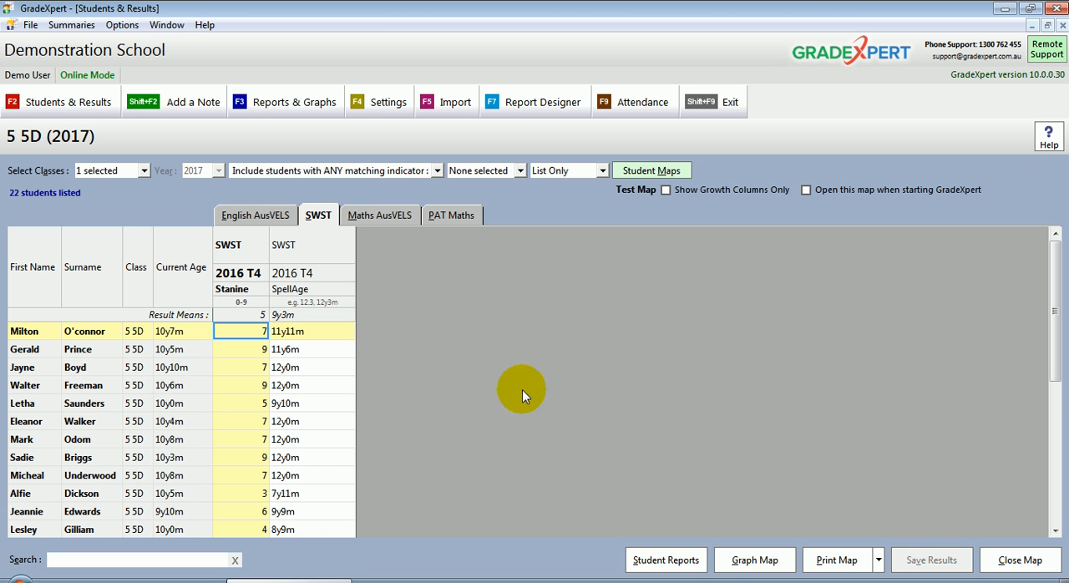
{"action": "left_click", "coordinate": [752, 560]}
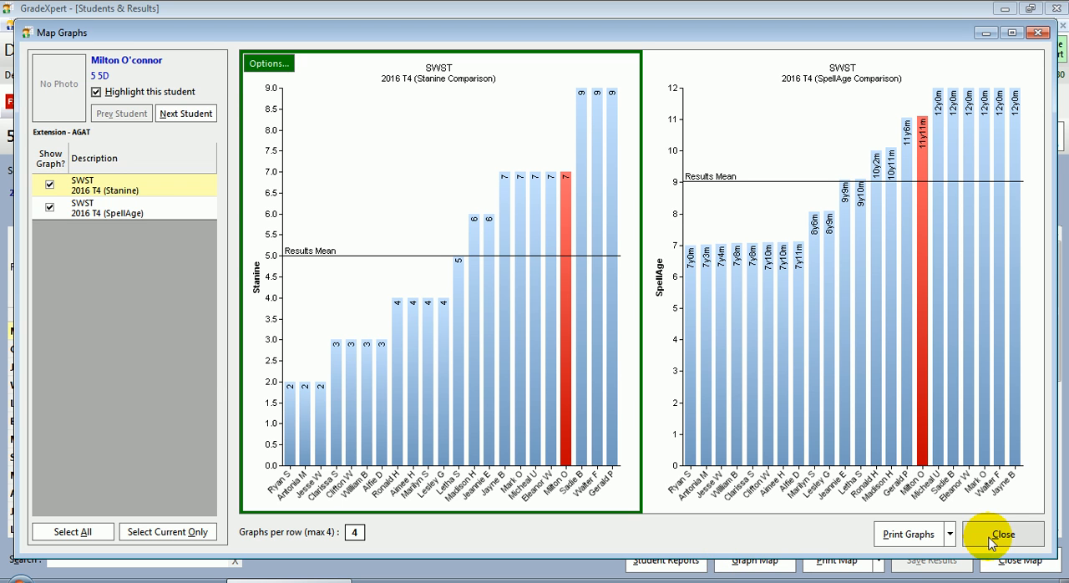
{"action": "left_click", "coordinate": [1002, 535]}
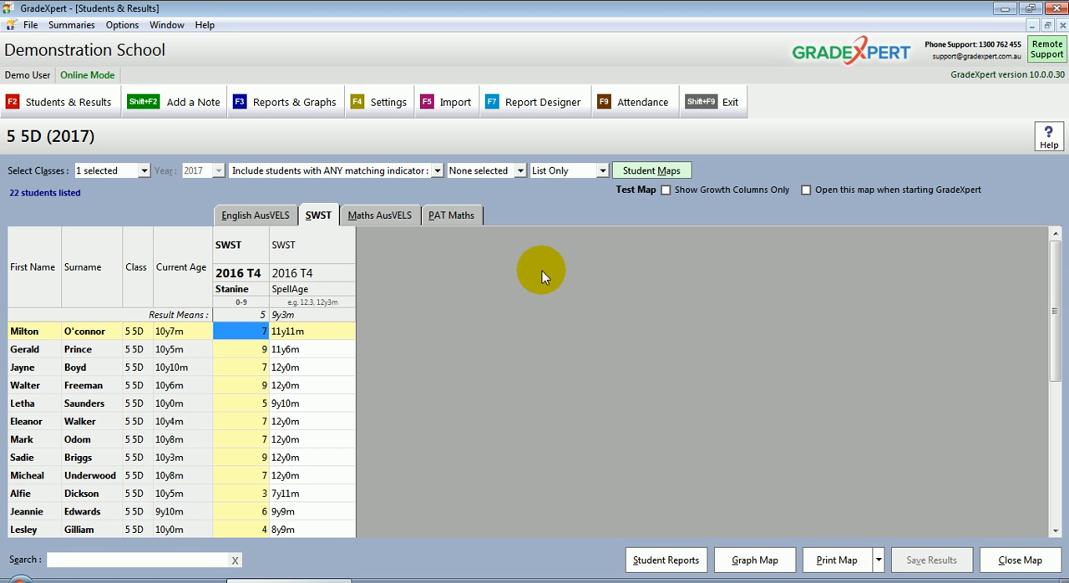
{"action": "left_click", "coordinate": [254, 213]}
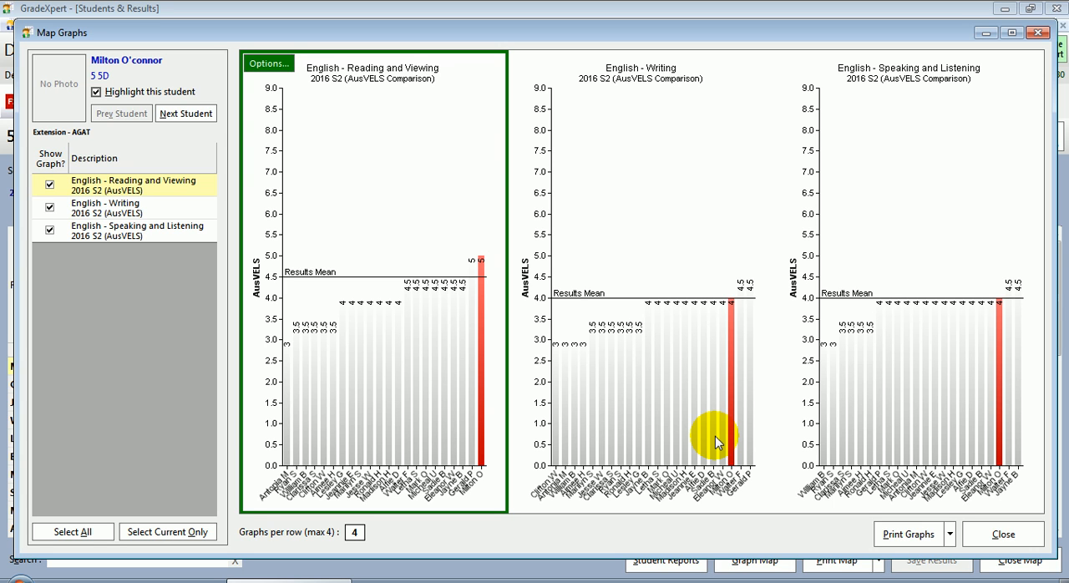
{"action": "mouse_move", "coordinate": [979, 515]}
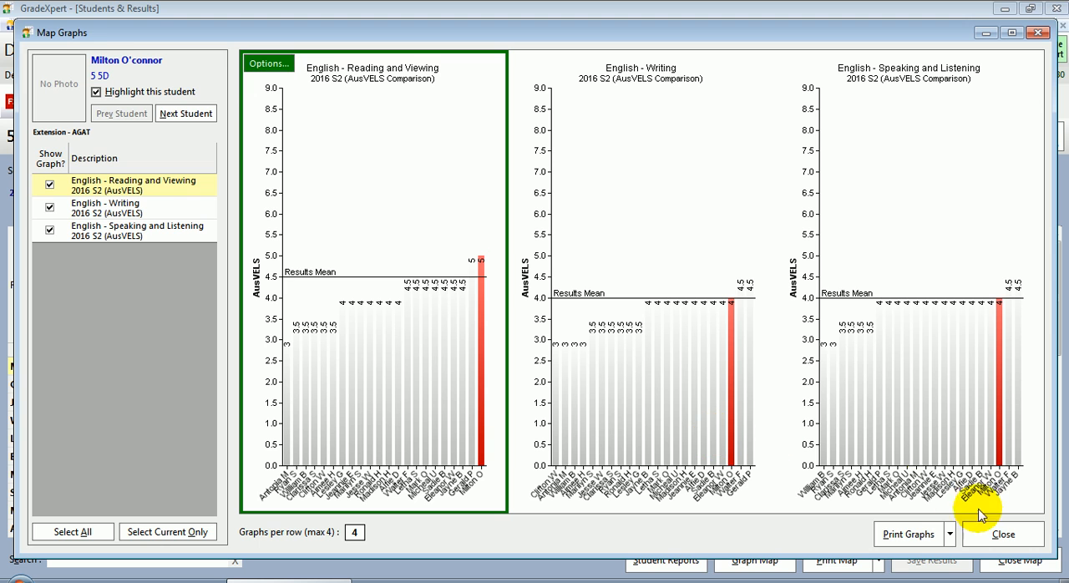
{"action": "left_click", "coordinate": [1002, 535]}
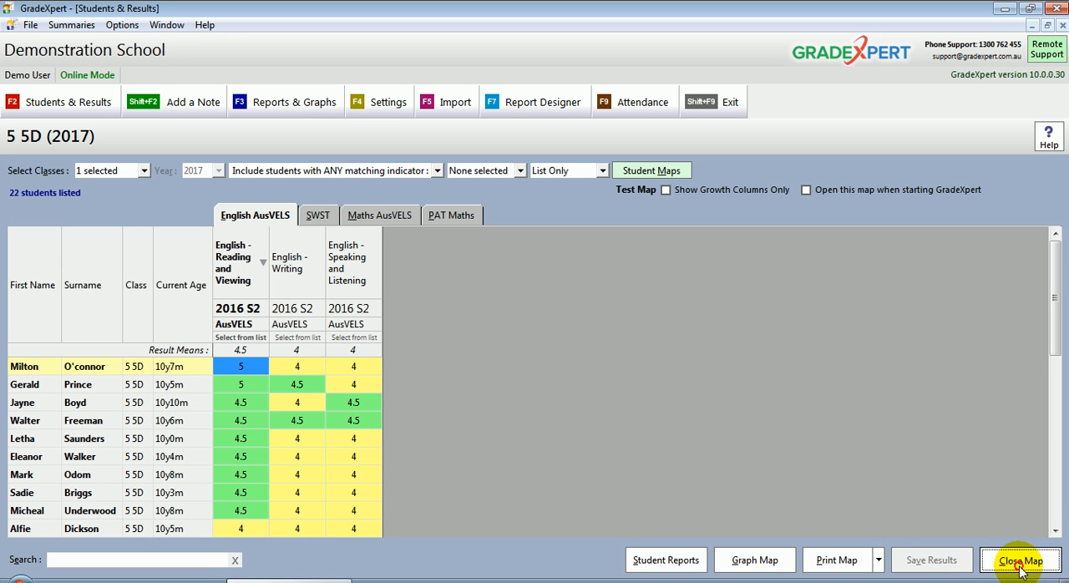
Step: Close the Test Map and class list, then reach the Student Maps list from Students & Results
{"action": "left_click", "coordinate": [1021, 560]}
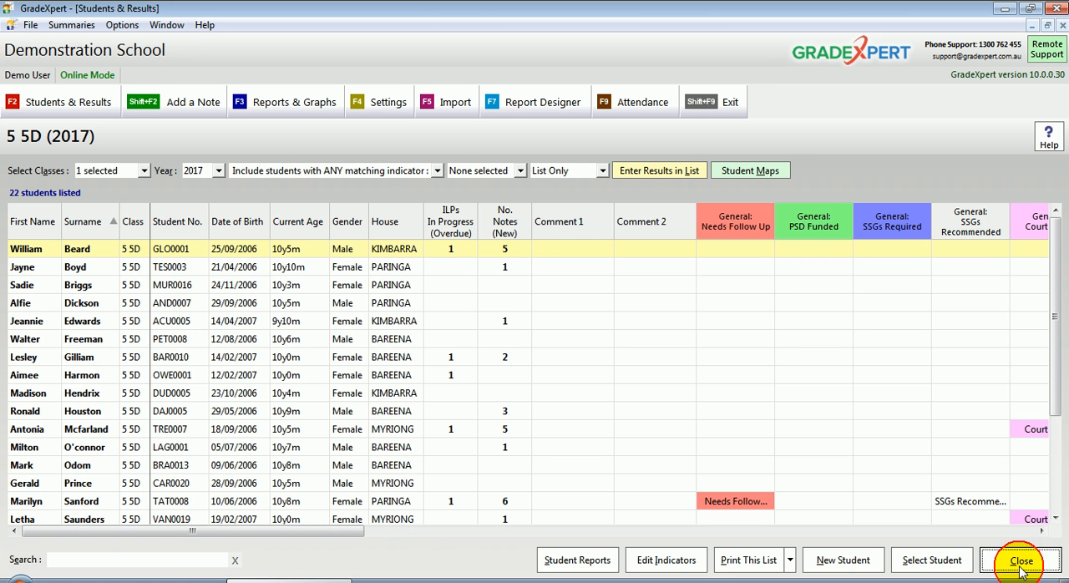
{"action": "left_click", "coordinate": [1021, 561]}
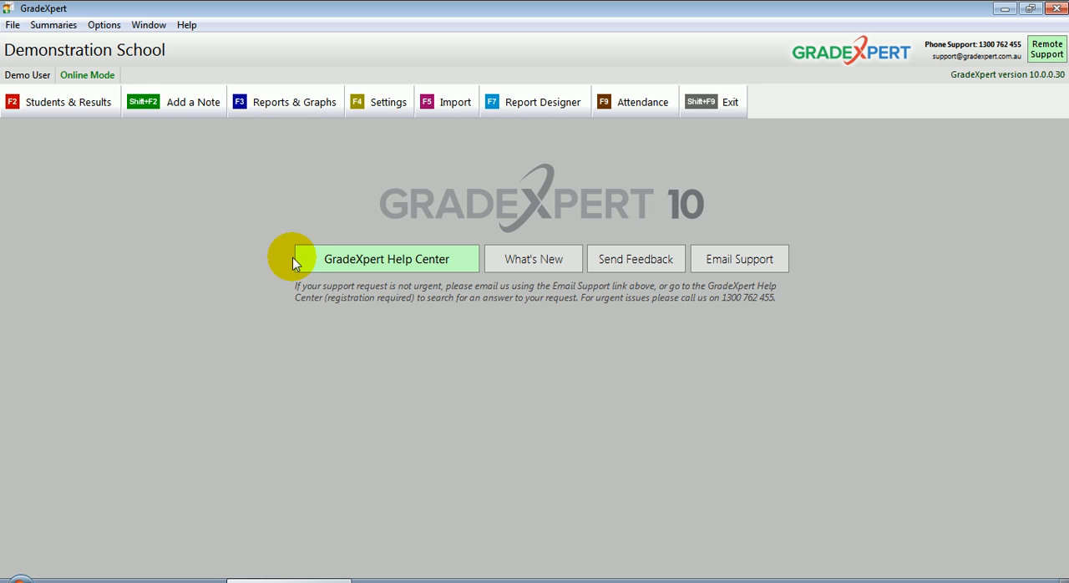
{"action": "left_click", "coordinate": [58, 100]}
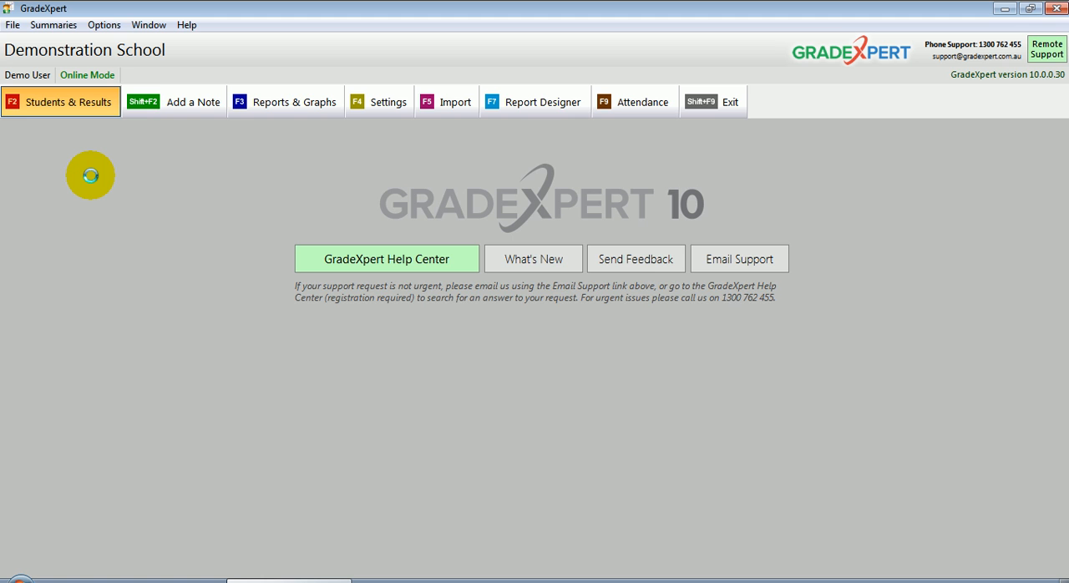
{"action": "left_click", "coordinate": [60, 101]}
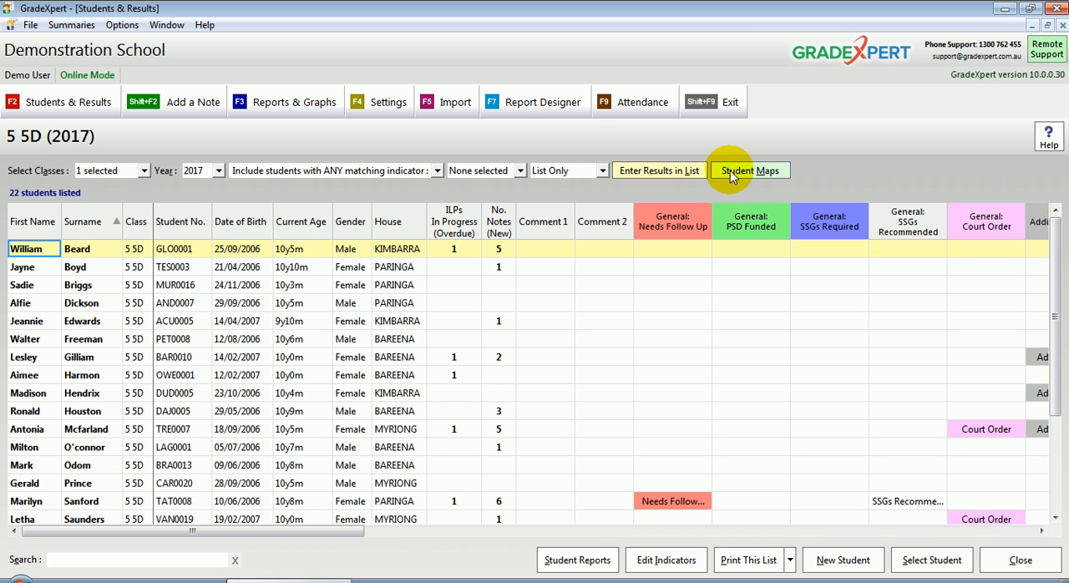
{"action": "left_click", "coordinate": [748, 170]}
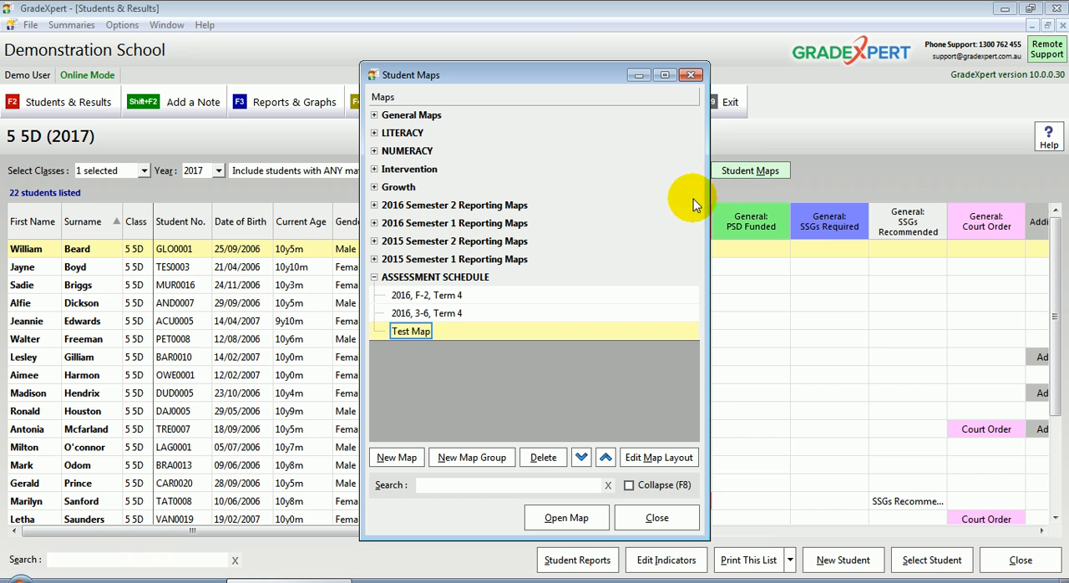
Step: Create the map group Handover Maps containing a new map named Year 6 Handover Map
{"action": "left_click", "coordinate": [471, 458]}
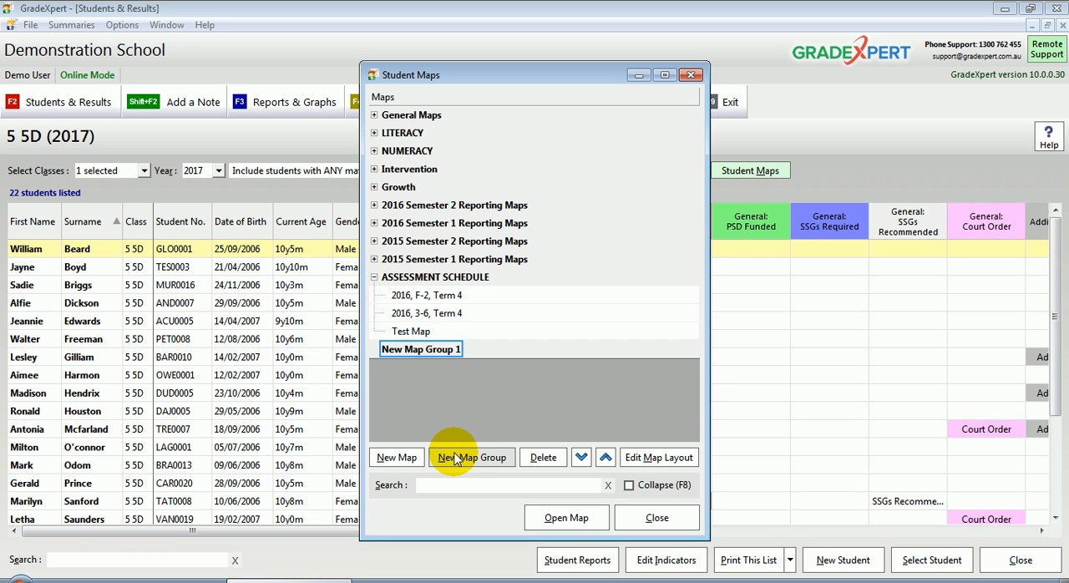
{"action": "type", "text": "Handover Maps"}
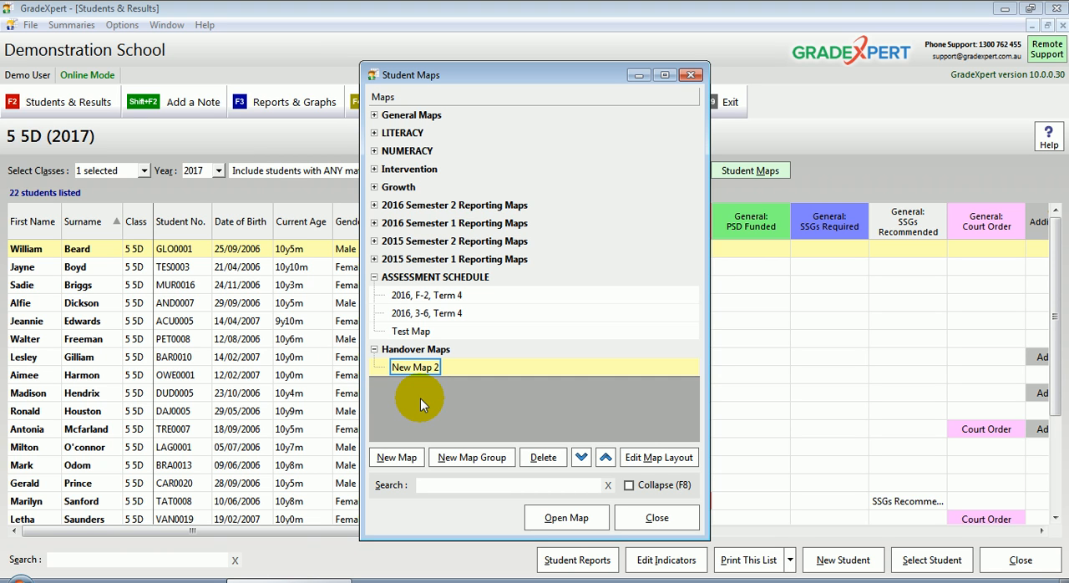
{"action": "type", "text": "Year 6 Handover"}
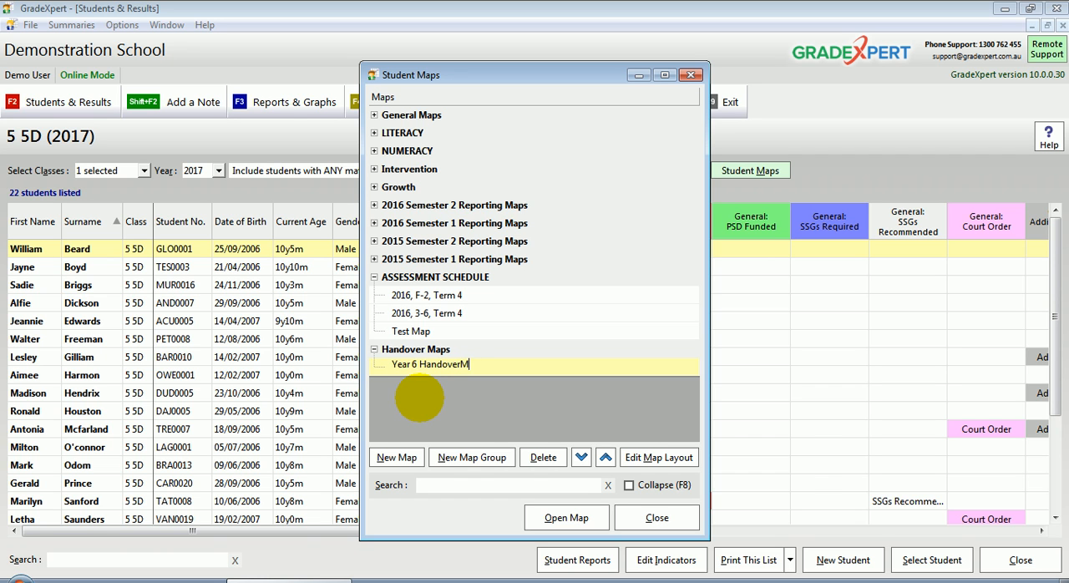
{"action": "type", "text": "Map"}
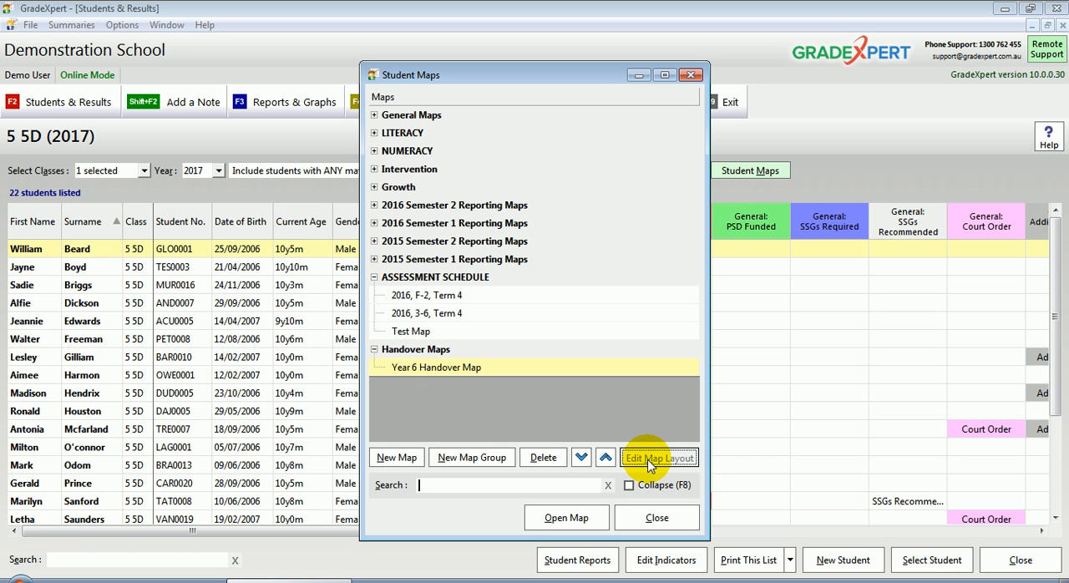
Step: Edit the new map's layout and set its default year to 2016
{"action": "left_click", "coordinate": [658, 458]}
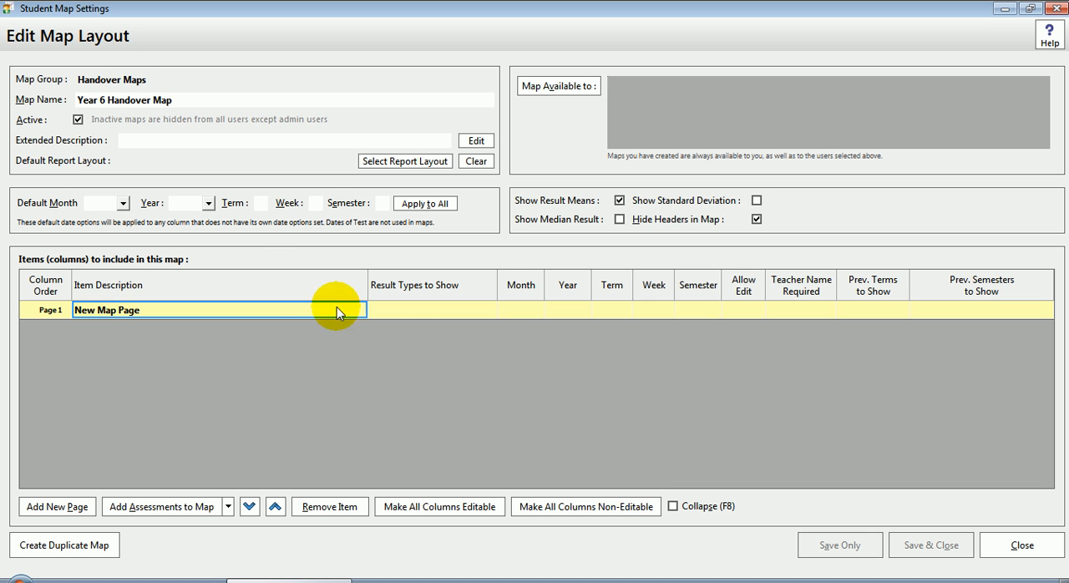
{"action": "left_click", "coordinate": [207, 204]}
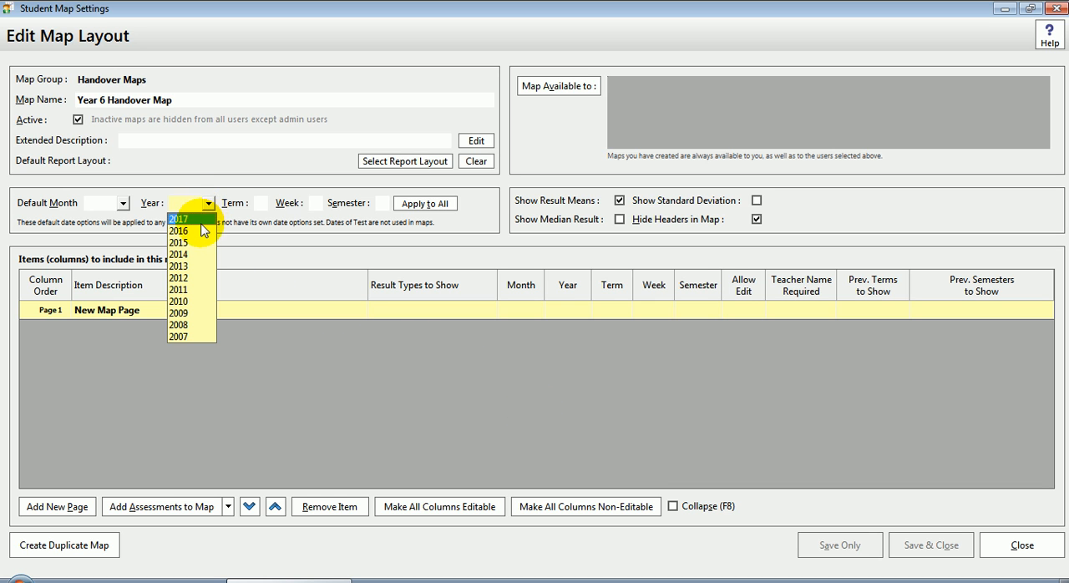
{"action": "left_click", "coordinate": [181, 231]}
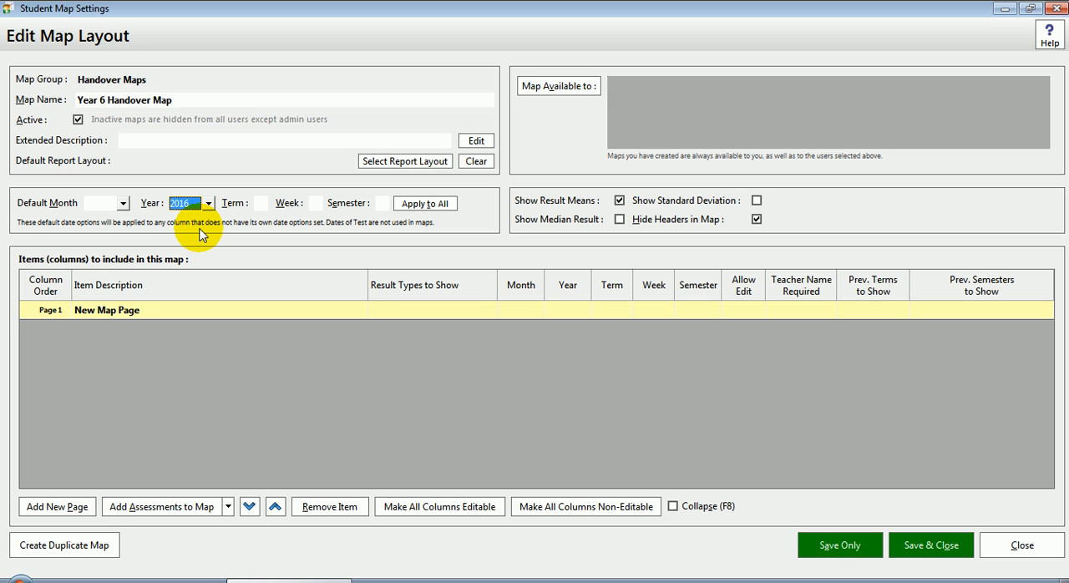
{"action": "mouse_move", "coordinate": [185, 512]}
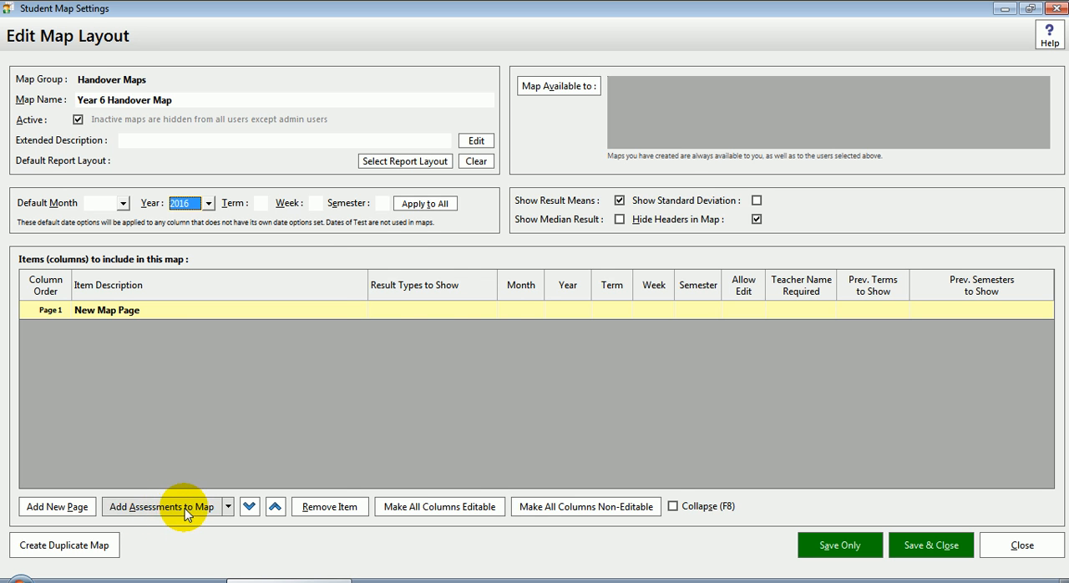
Step: Add the three AusVELS English strands to page 1, each set to semester 2
{"action": "left_click", "coordinate": [160, 507]}
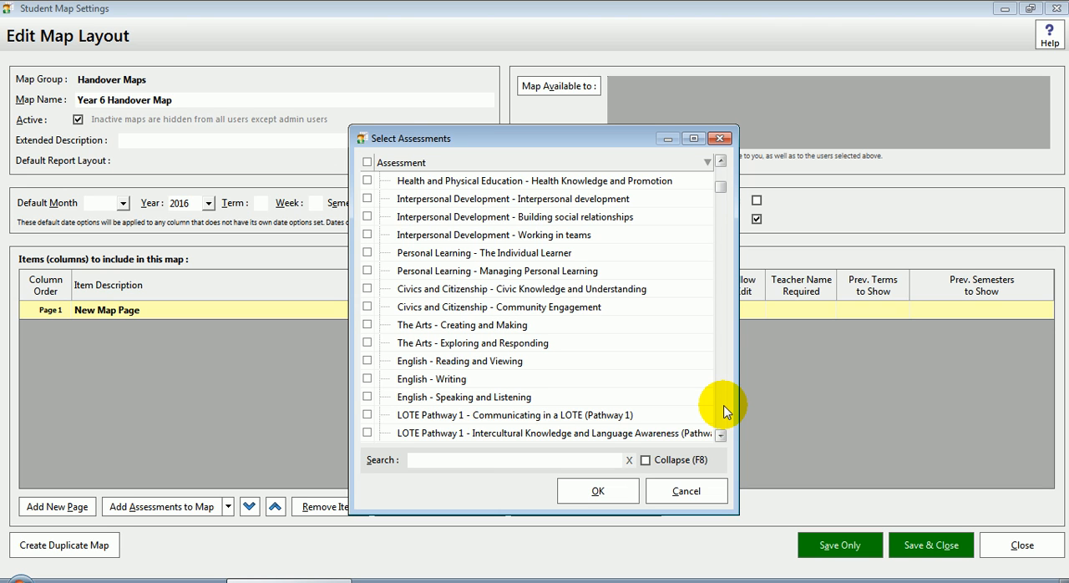
{"action": "mouse_move", "coordinate": [731, 321]}
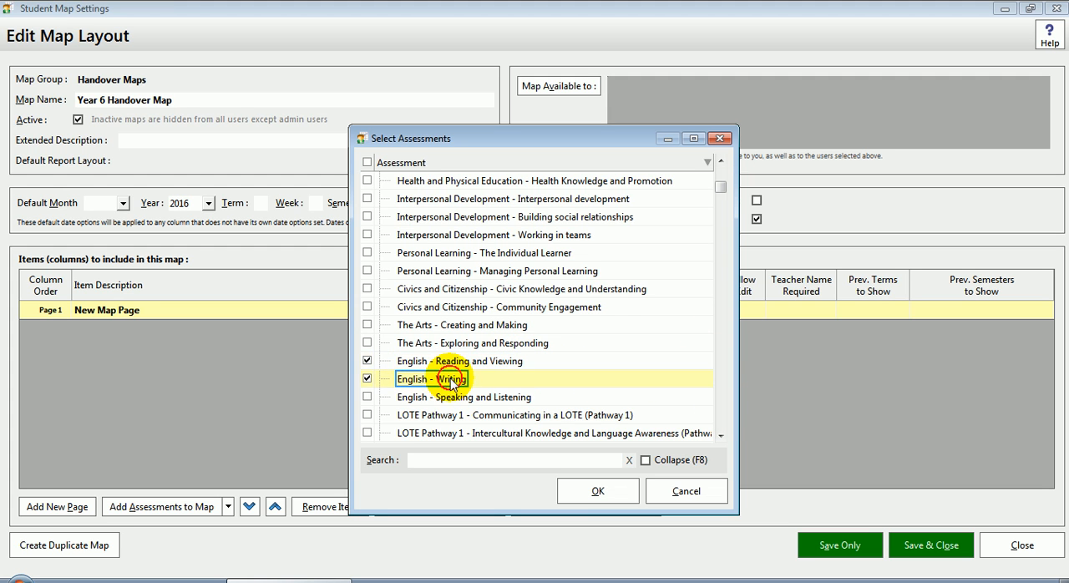
{"action": "left_click", "coordinate": [598, 491]}
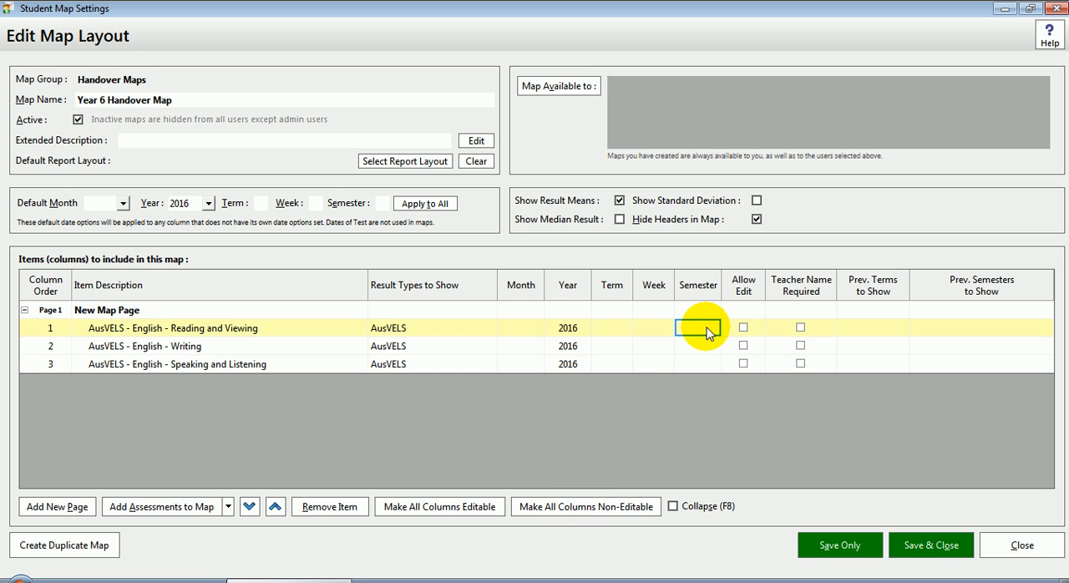
{"action": "type", "text": "2"}
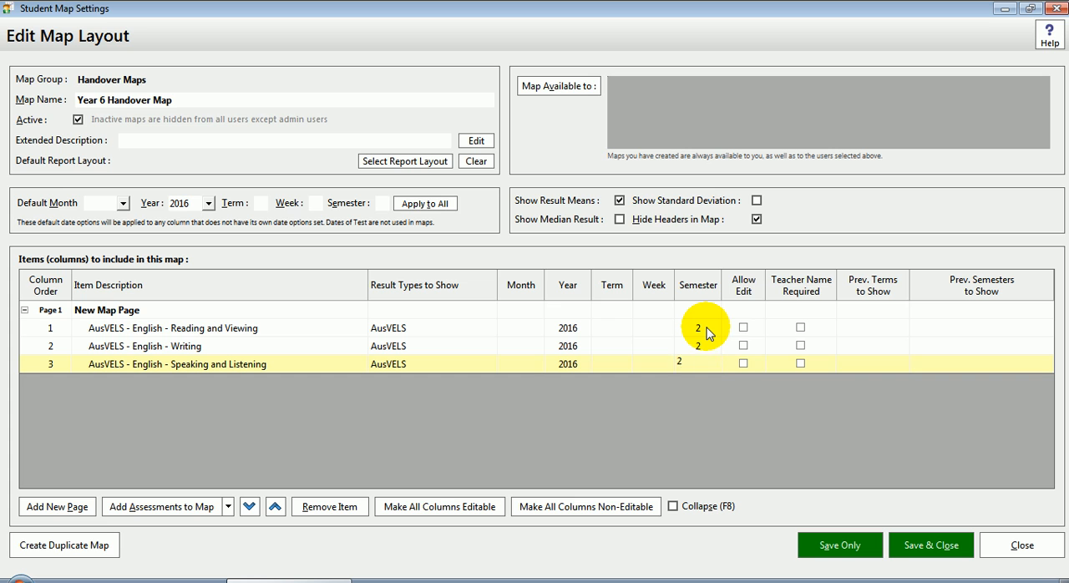
{"action": "left_click", "coordinate": [698, 365]}
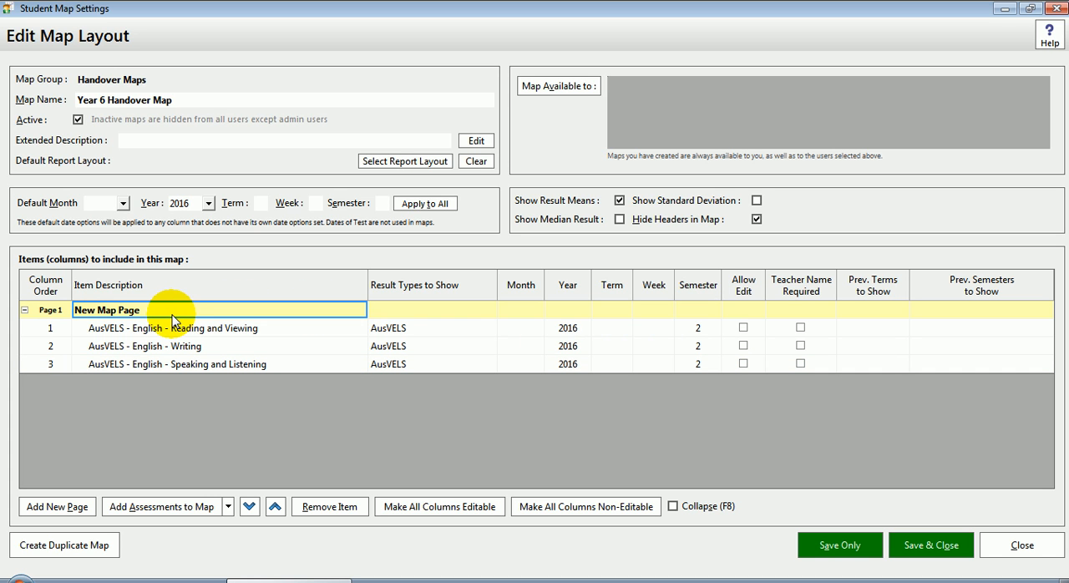
Step: Describe page 1 as AusVELS English and add a second map page
{"action": "type", "text": "Aus"}
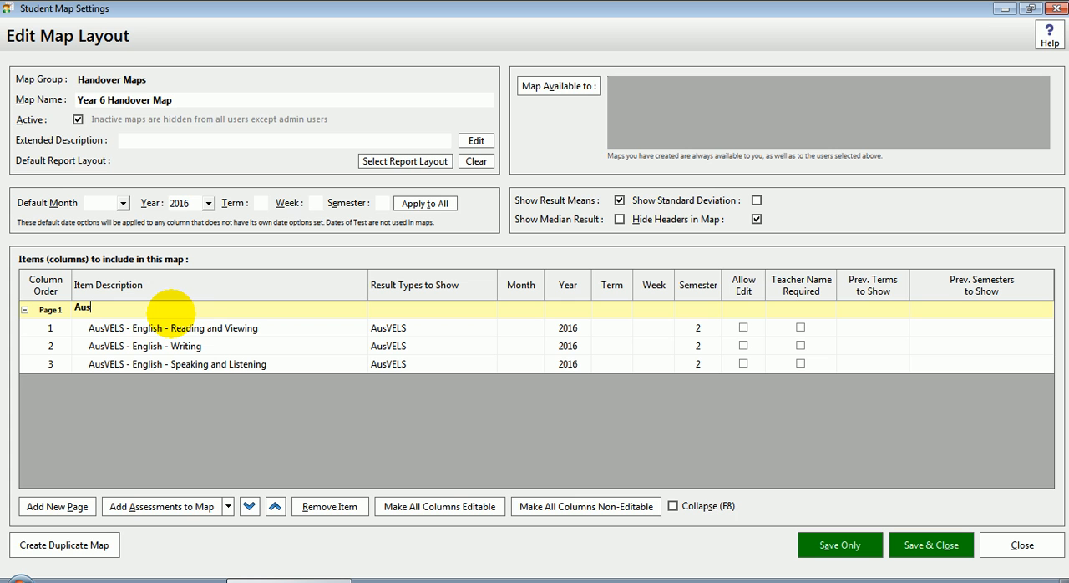
{"action": "type", "text": "VELS English"}
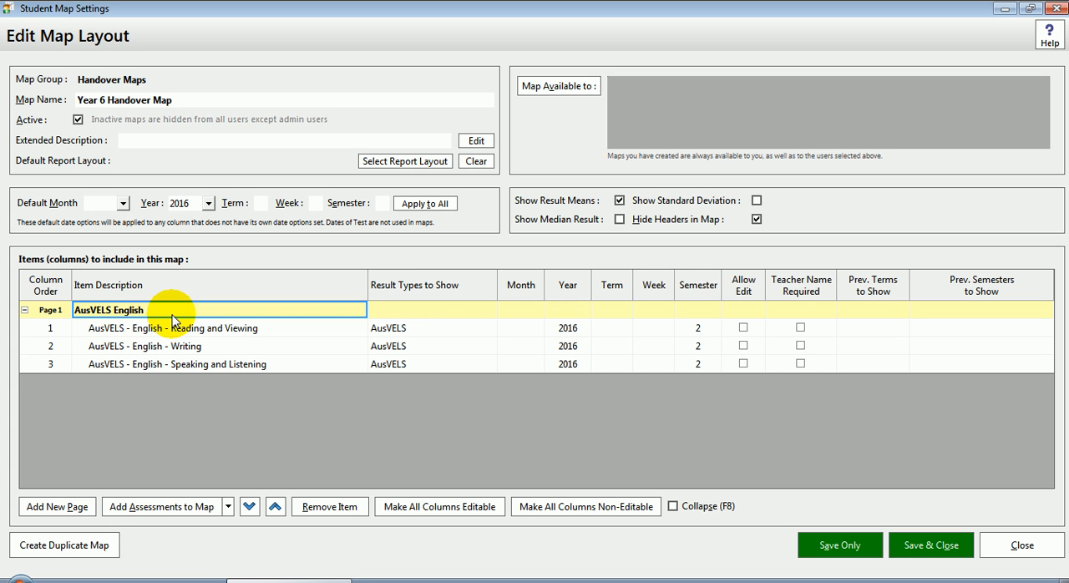
{"action": "mouse_move", "coordinate": [159, 364]}
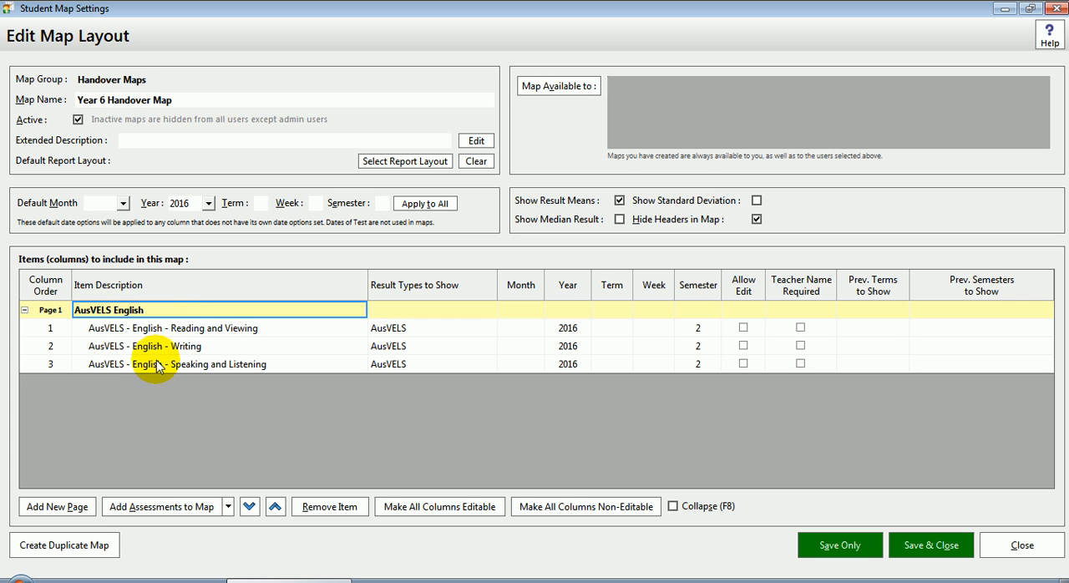
{"action": "left_click", "coordinate": [153, 364]}
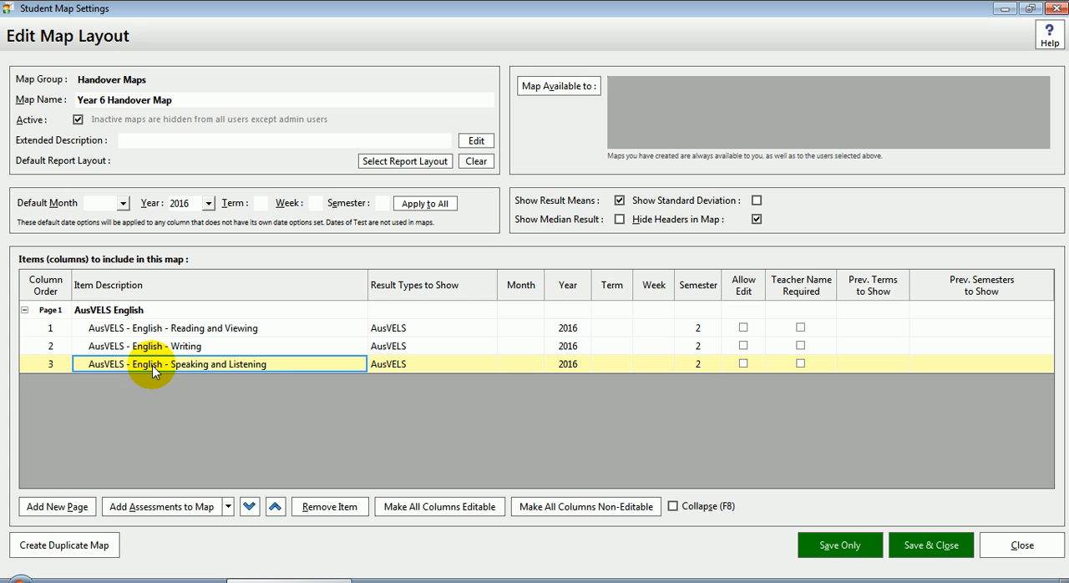
{"action": "left_click", "coordinate": [56, 506]}
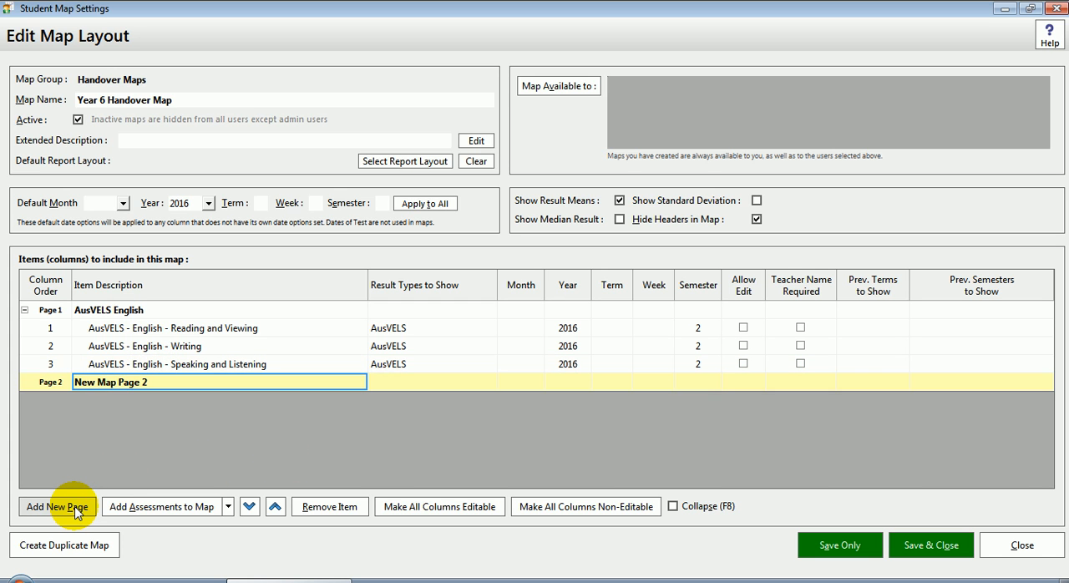
Step: Name page 2 SWST and add the Literacy - SWST assessment to it
{"action": "type", "text": "SWST"}
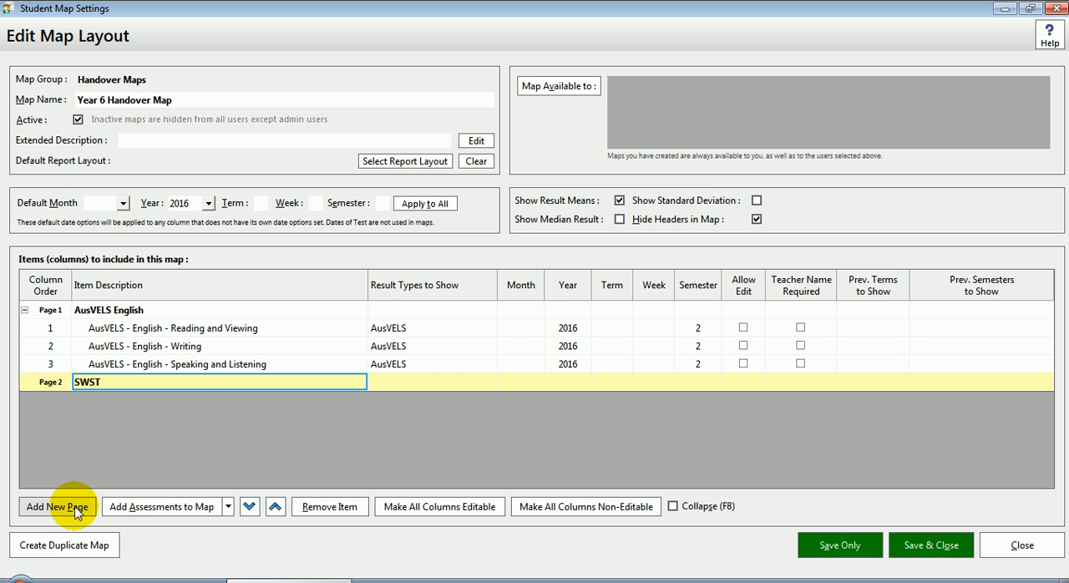
{"action": "mouse_move", "coordinate": [148, 521]}
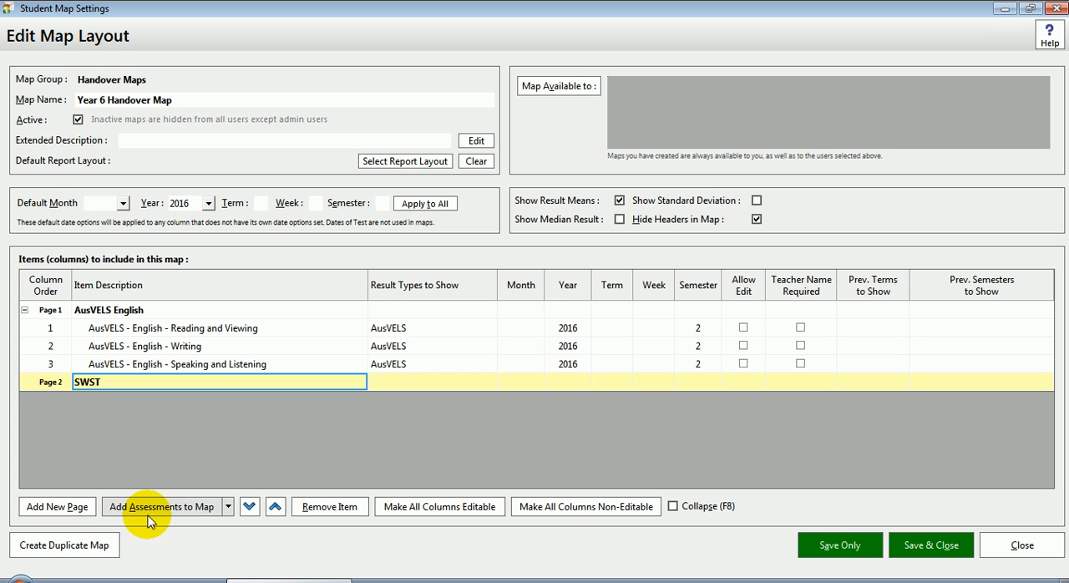
{"action": "left_click", "coordinate": [160, 506]}
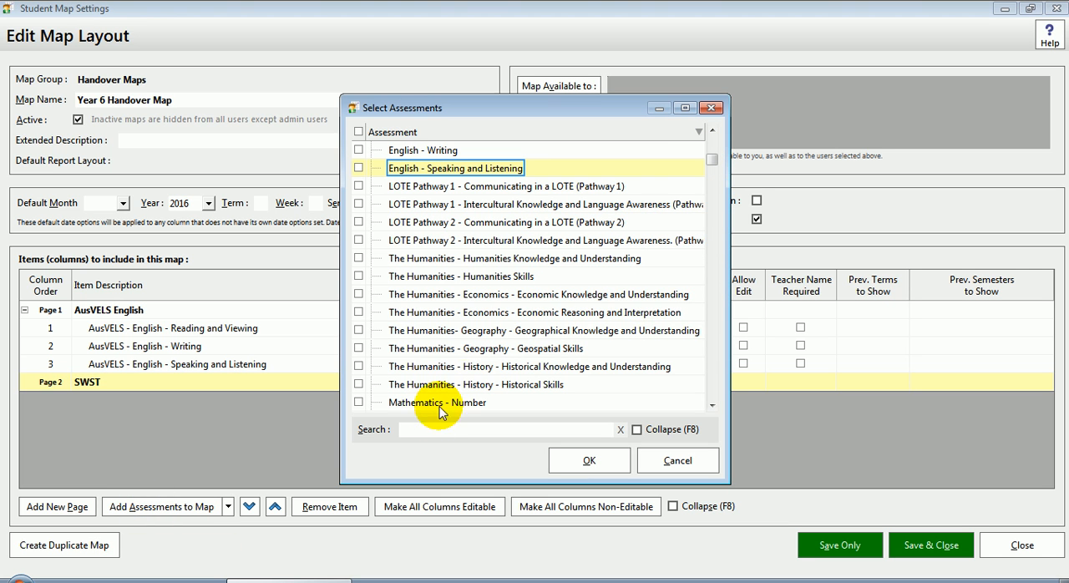
{"action": "type", "text": "sws"}
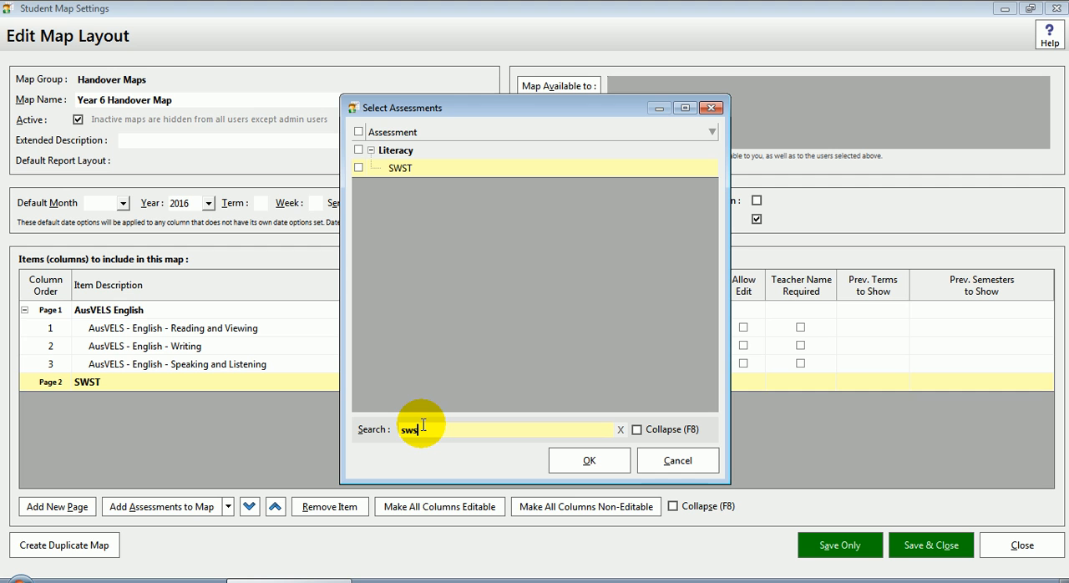
{"action": "left_click", "coordinate": [357, 167]}
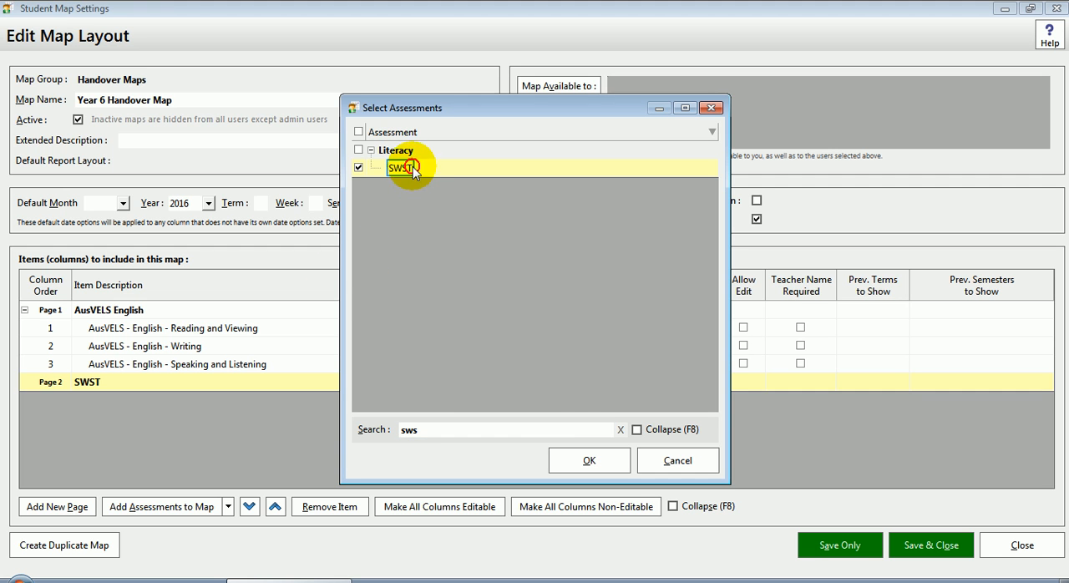
{"action": "left_click", "coordinate": [588, 461]}
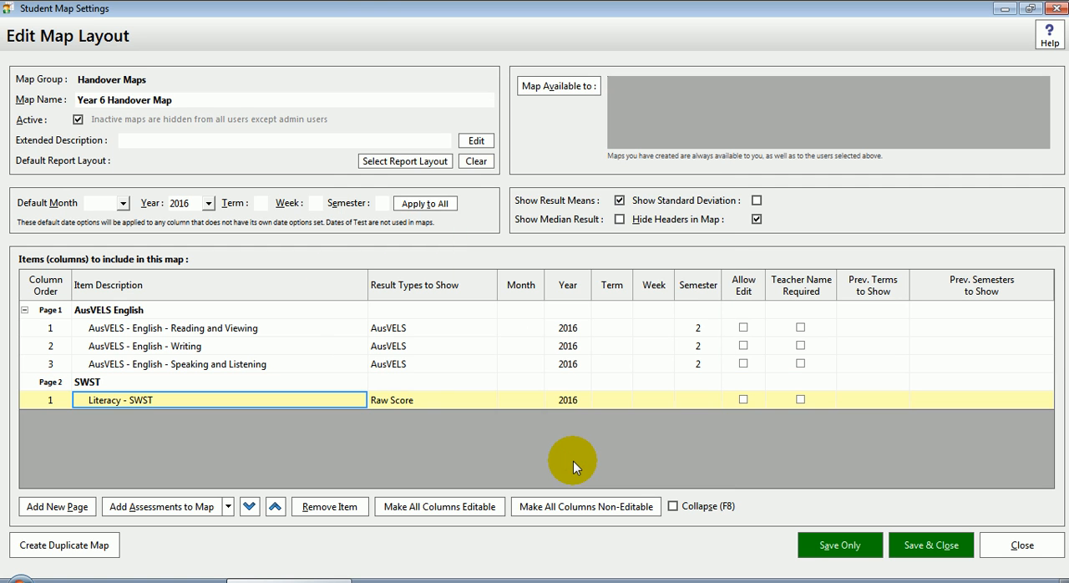
Step: Show Stanine and Spelling Age for the SWST column and set it to term 4
{"action": "left_click", "coordinate": [409, 399]}
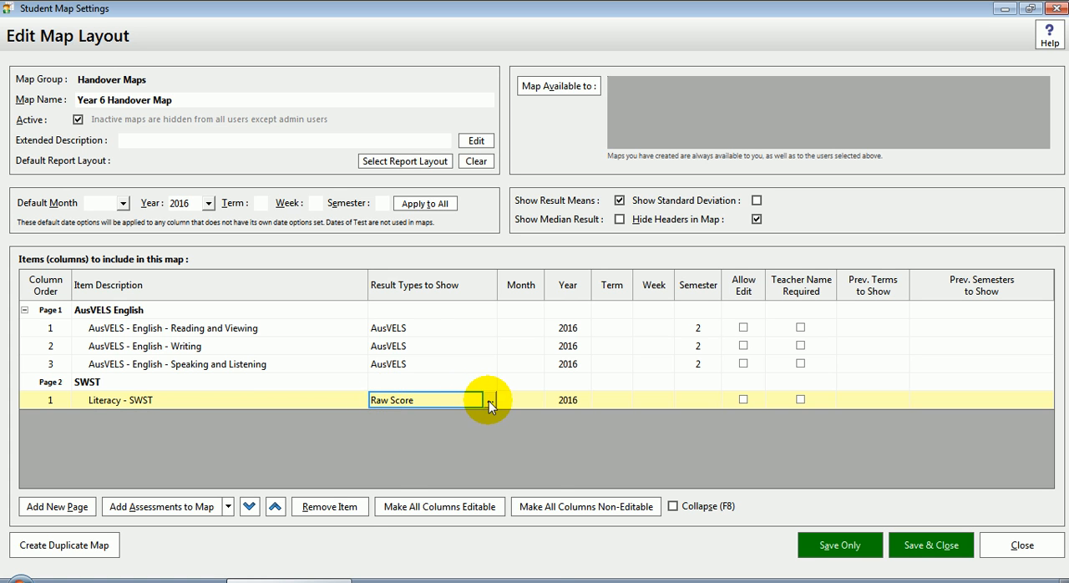
{"action": "left_click", "coordinate": [492, 400]}
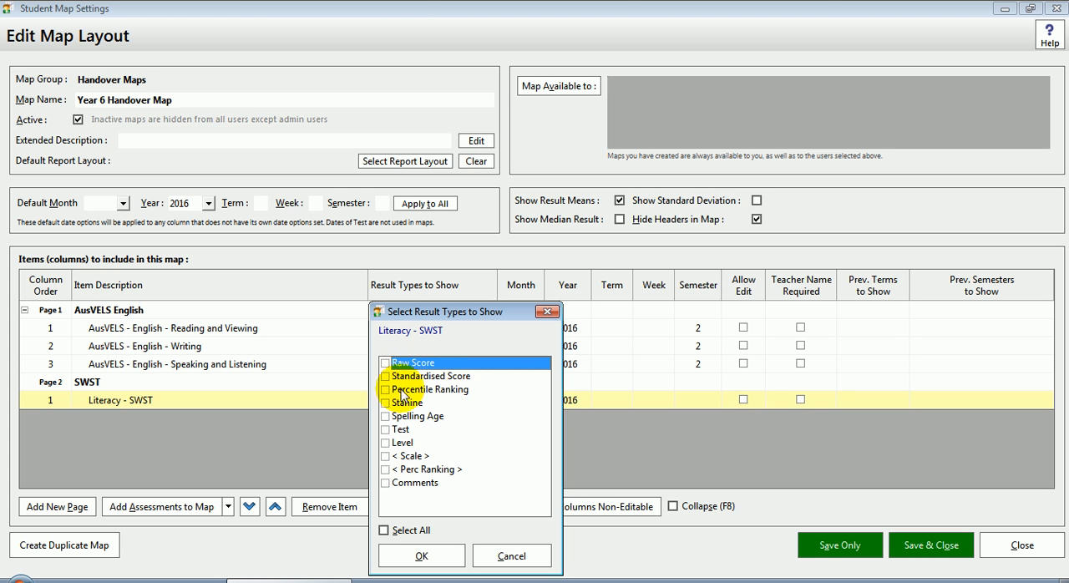
{"action": "left_click", "coordinate": [385, 416]}
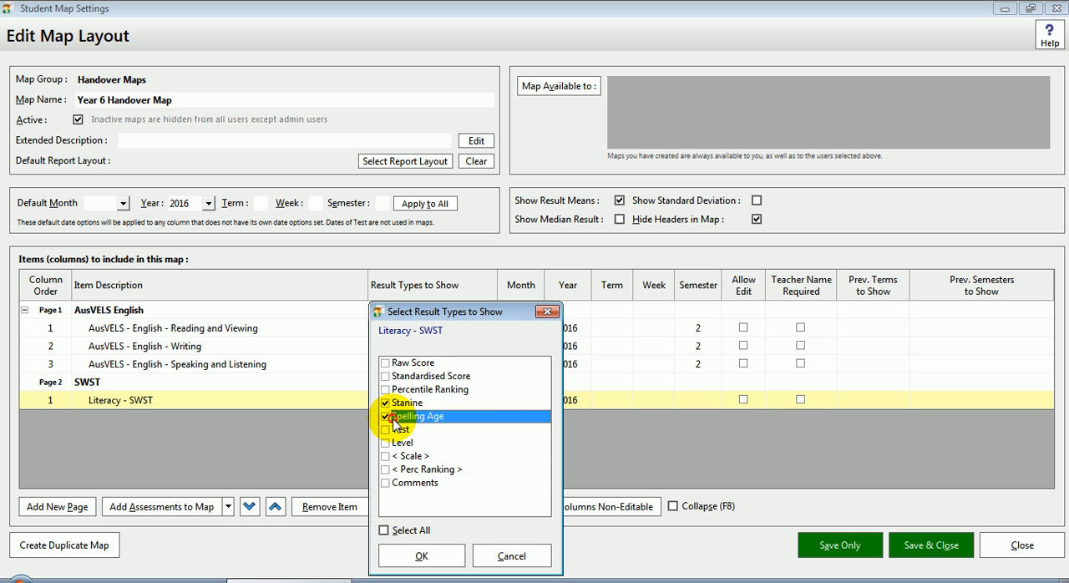
{"action": "left_click", "coordinate": [421, 555]}
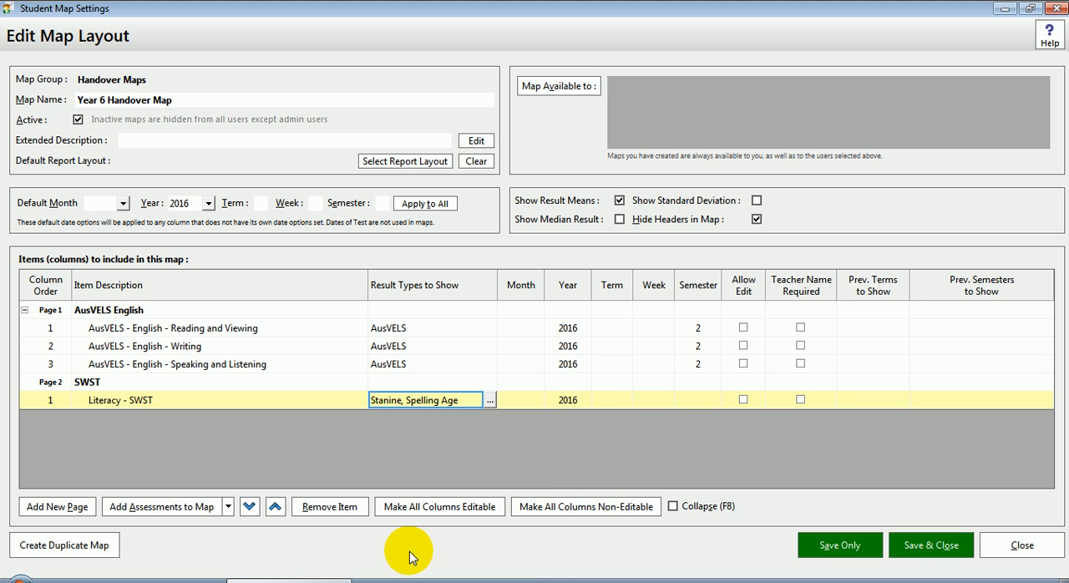
{"action": "mouse_move", "coordinate": [588, 438]}
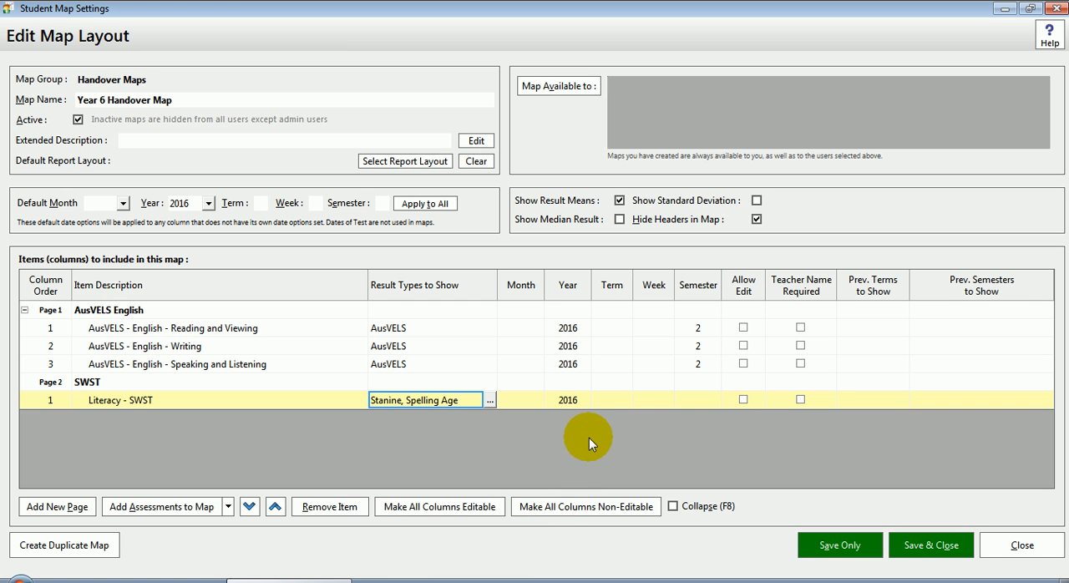
{"action": "type", "text": "4"}
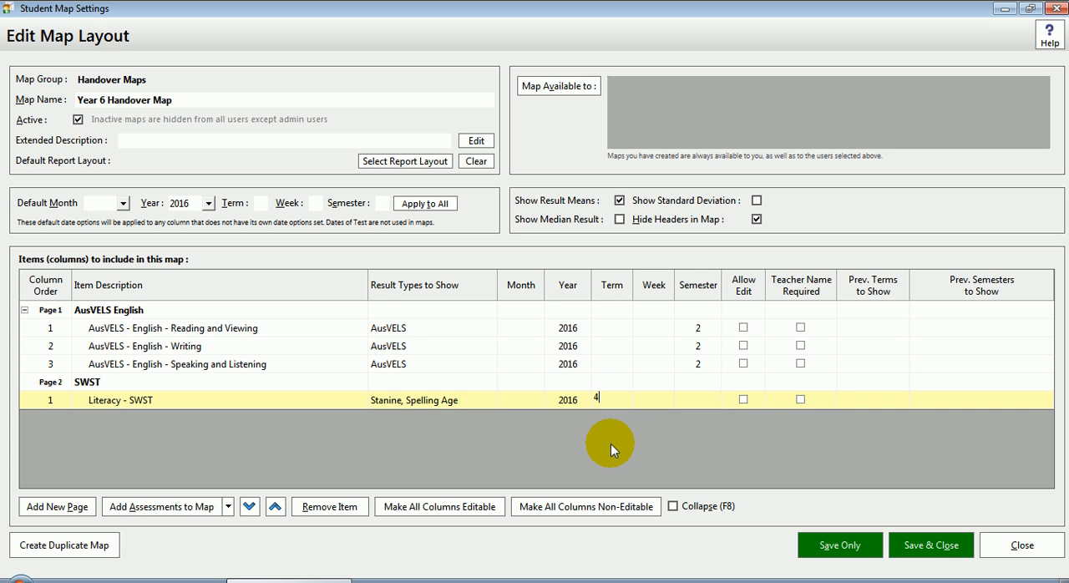
{"action": "left_click", "coordinate": [611, 400]}
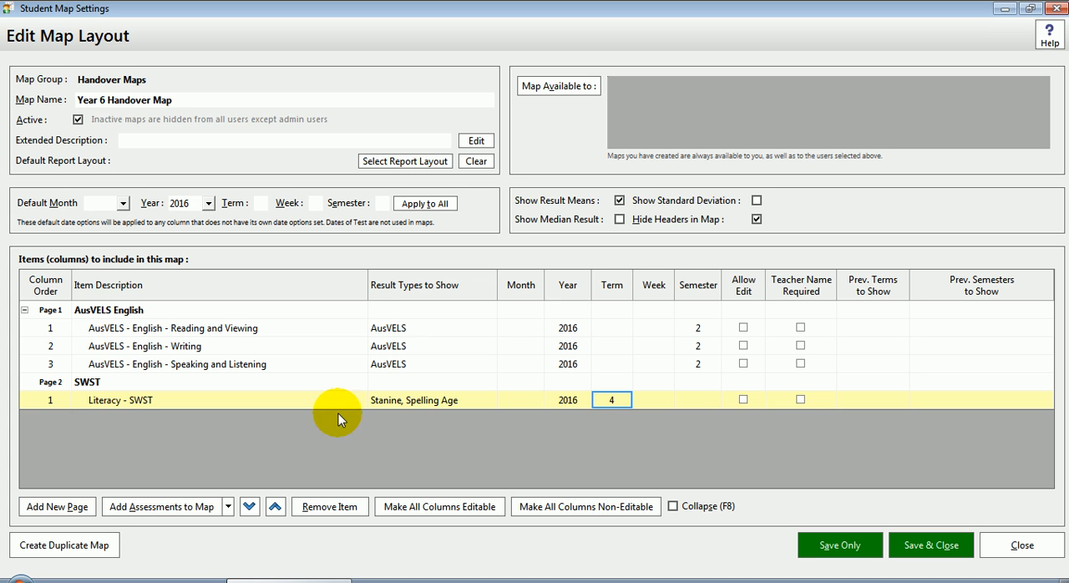
Step: Add page 3, AusVELS Maths, with the Number, Measurement and Geometry, and Statistics and Probability assessments
{"action": "left_click", "coordinate": [57, 506]}
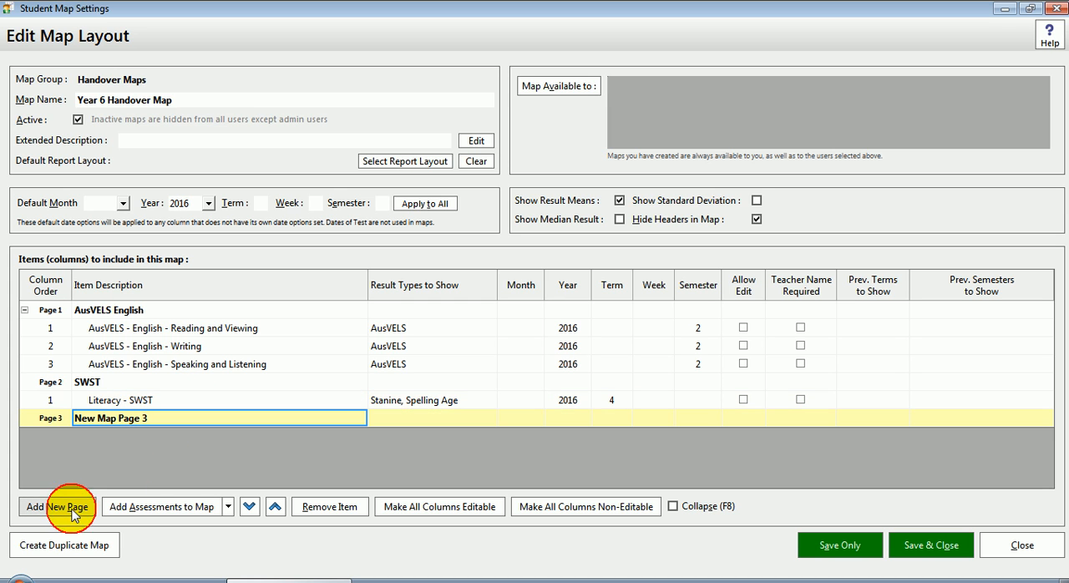
{"action": "type", "text": "Aus"}
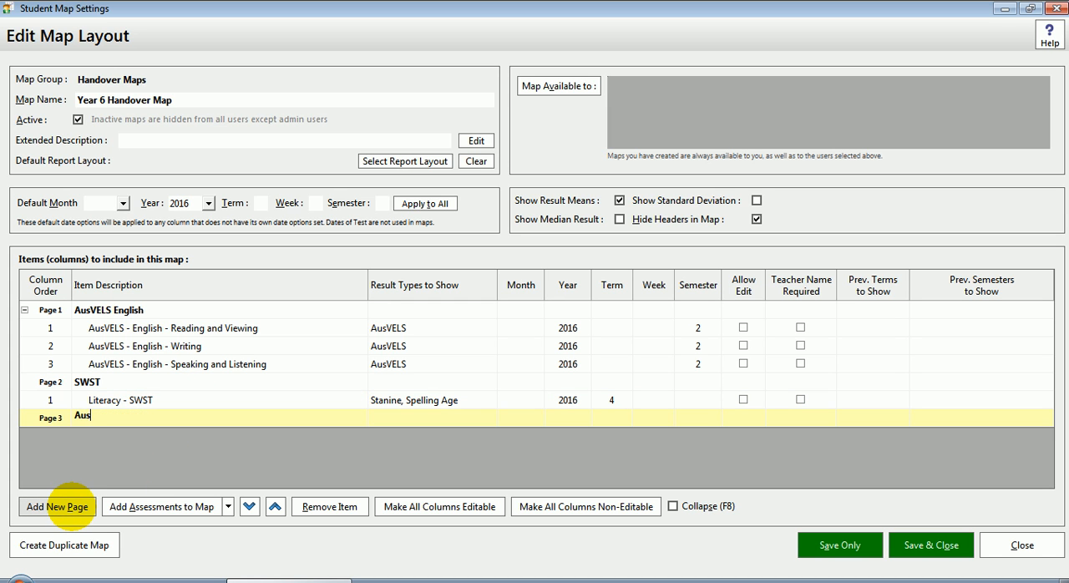
{"action": "type", "text": "VELS Maths"}
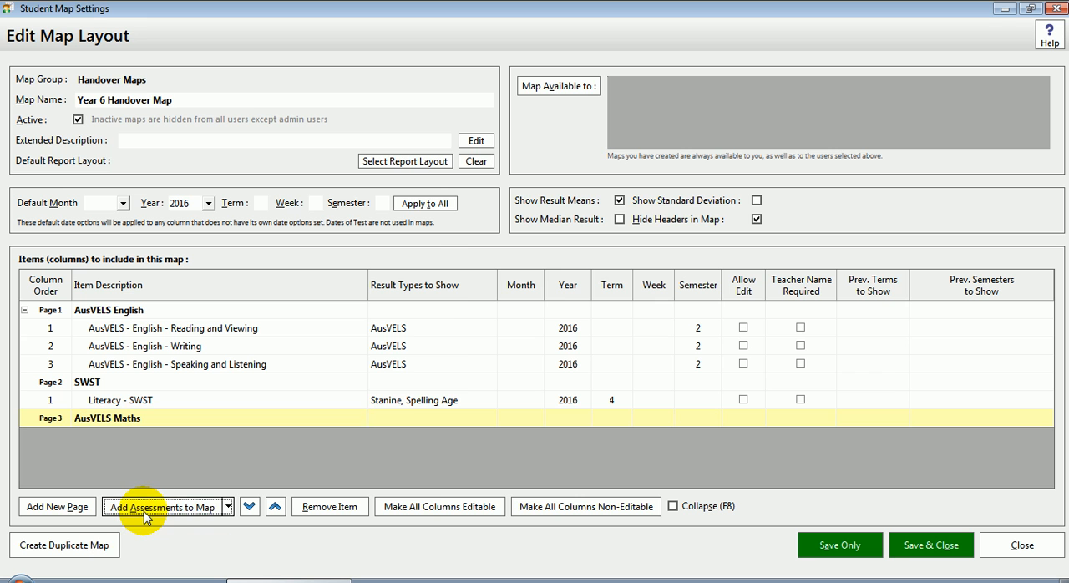
{"action": "left_click", "coordinate": [162, 507]}
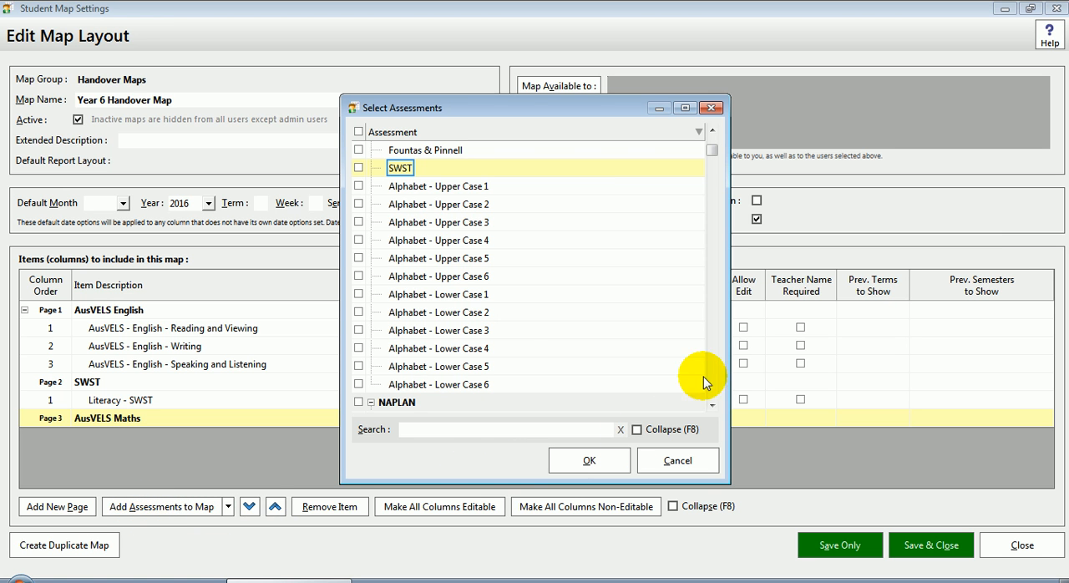
{"action": "scroll", "scroll_direction": "down", "scroll_amount": 3}
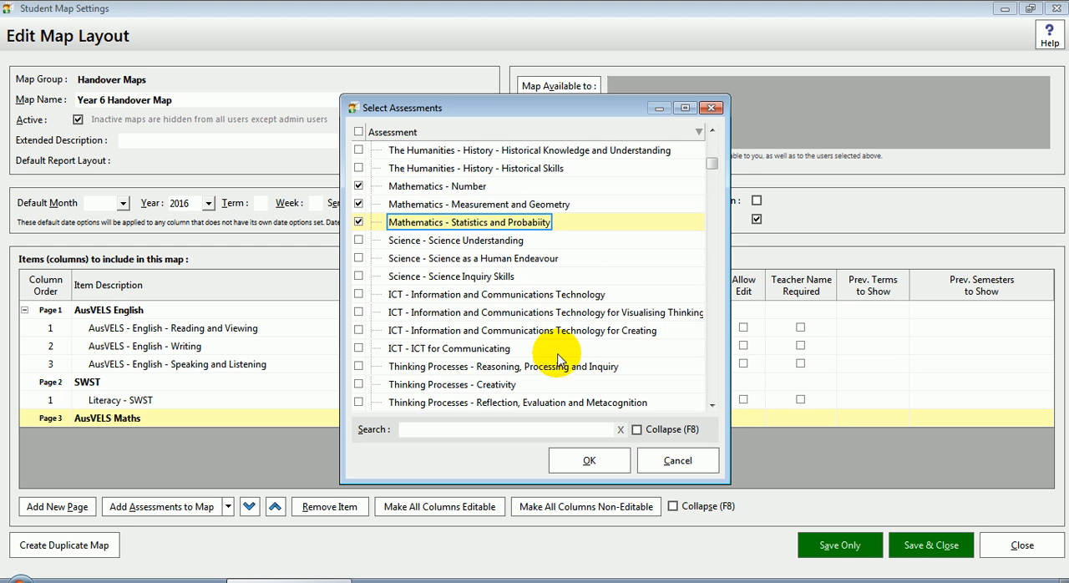
{"action": "left_click", "coordinate": [589, 461]}
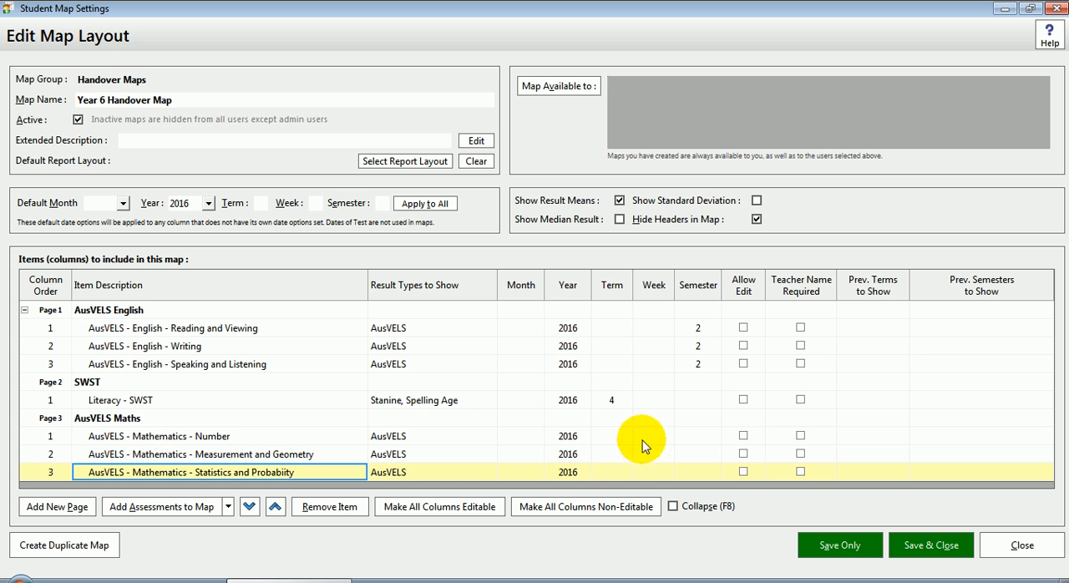
{"action": "left_click", "coordinate": [699, 434]}
{"action": "type", "text": "2"}
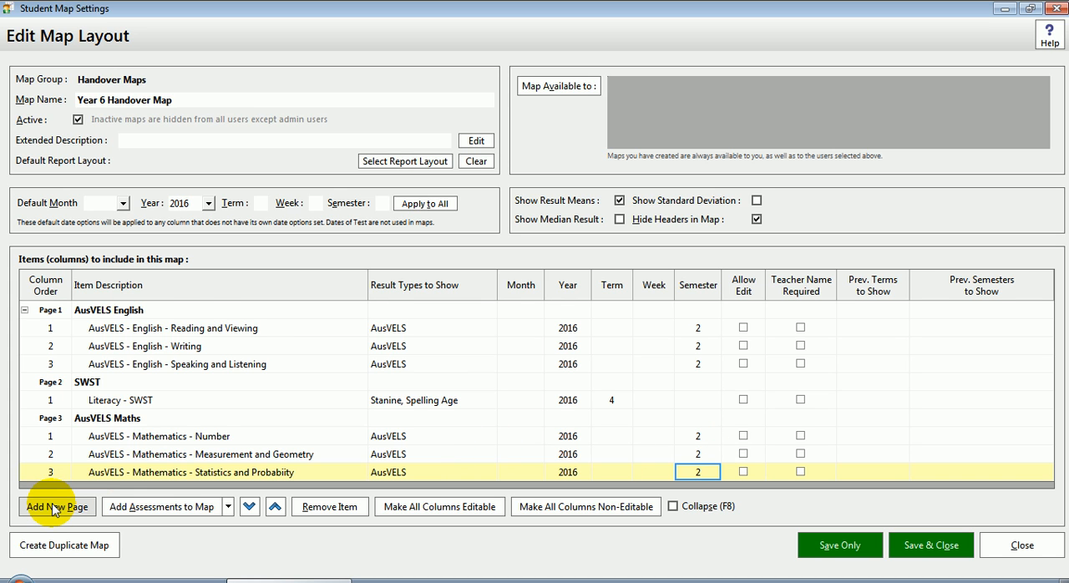
Step: Add page 4 named PAT Maths and put the Numeracy - PAT Maths assessment on it
{"action": "left_click", "coordinate": [57, 506]}
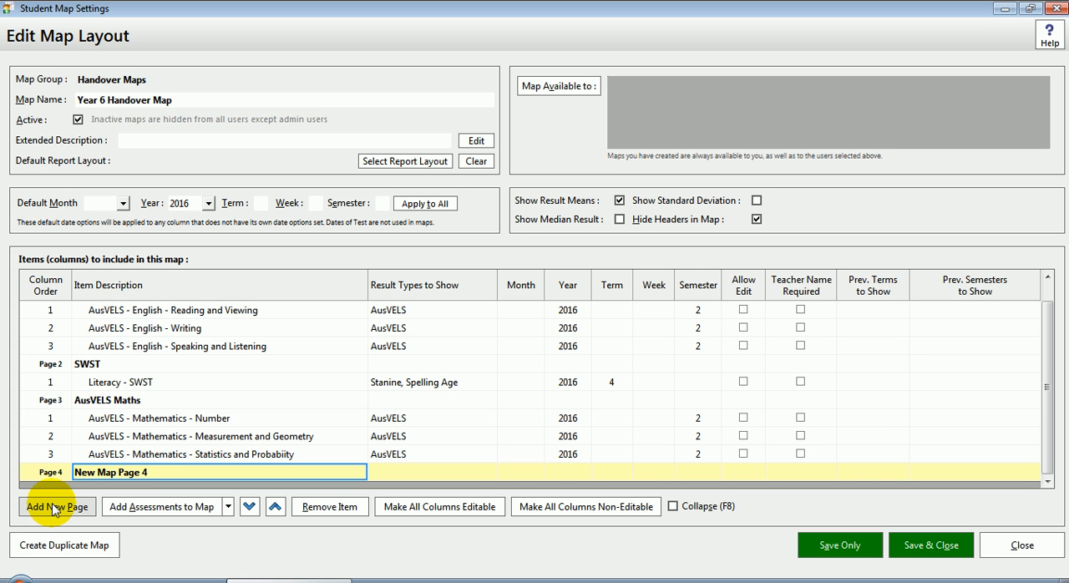
{"action": "type", "text": "PAT"}
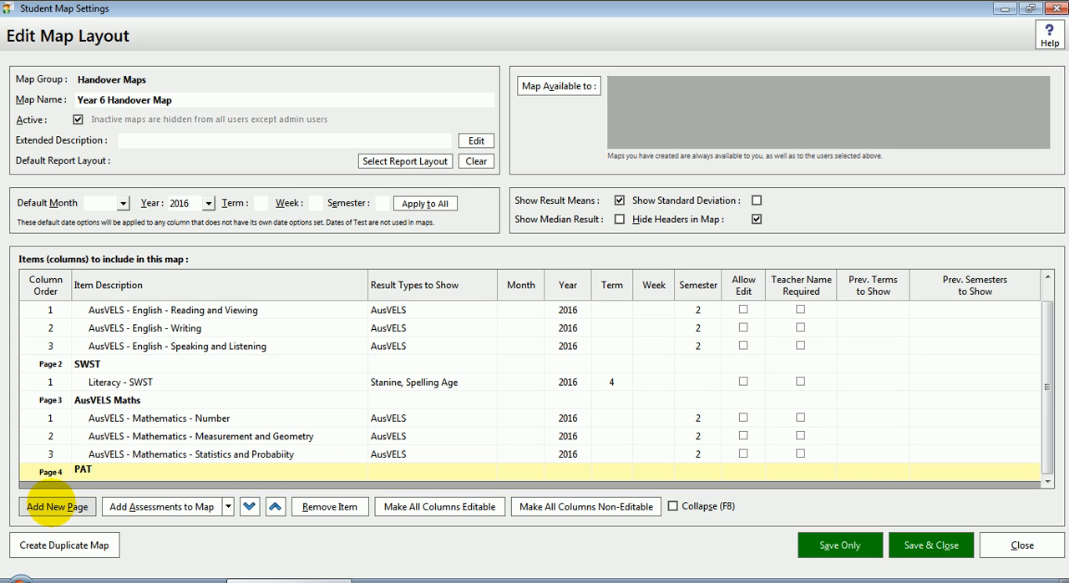
{"action": "type", "text": "Maths"}
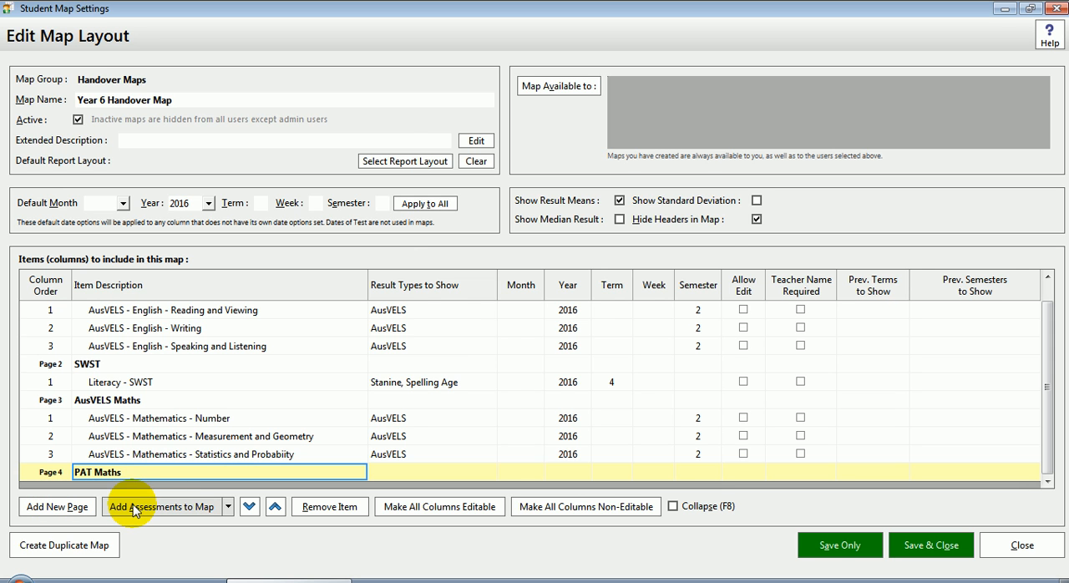
{"action": "left_click", "coordinate": [161, 506]}
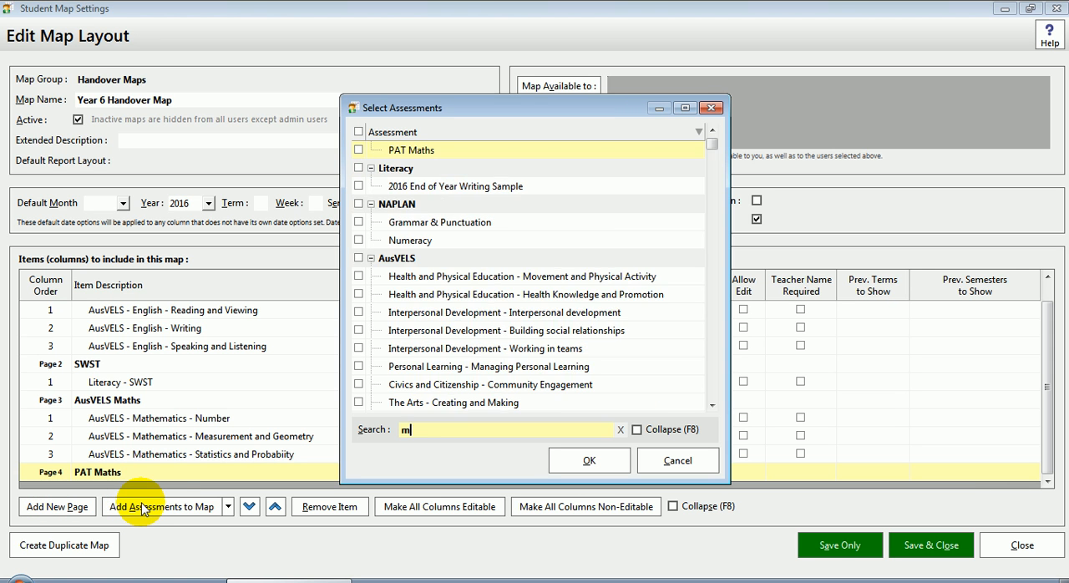
{"action": "type", "text": "aths"}
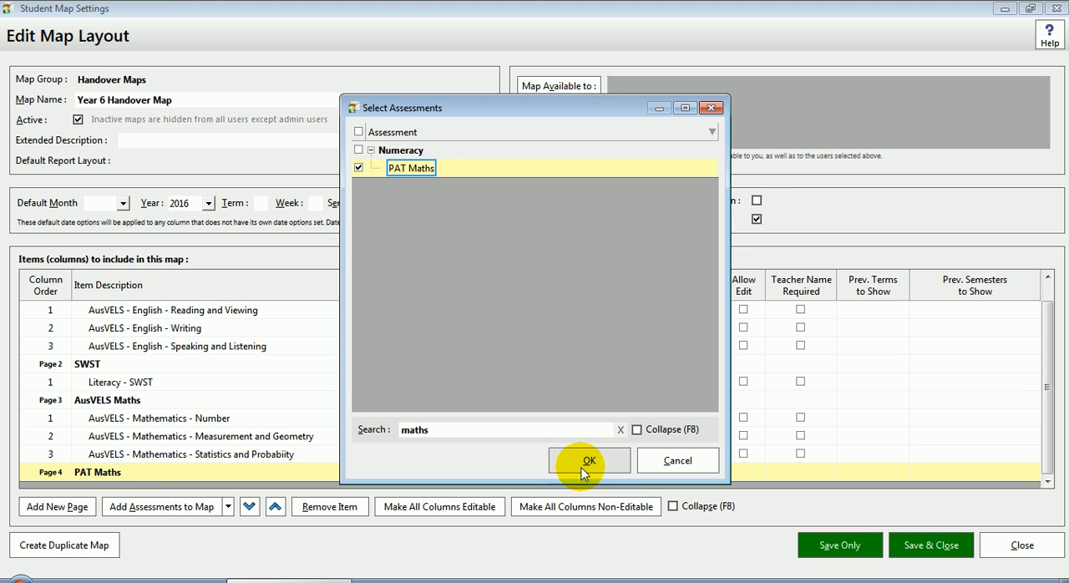
{"action": "left_click", "coordinate": [588, 461]}
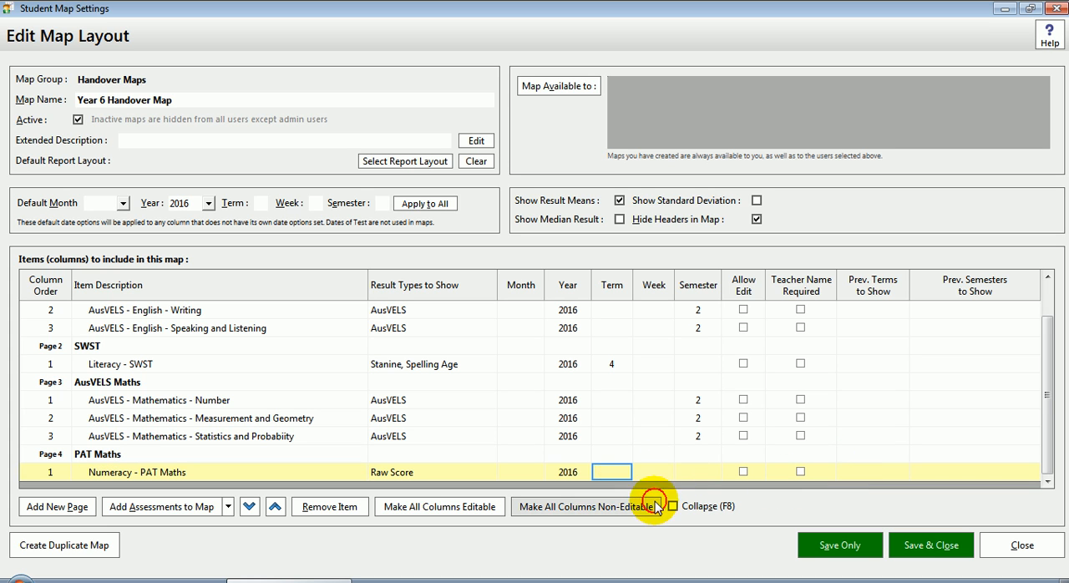
Step: Set the PAT Maths column to term 4 showing Stanine and Scale Score
{"action": "type", "text": "4"}
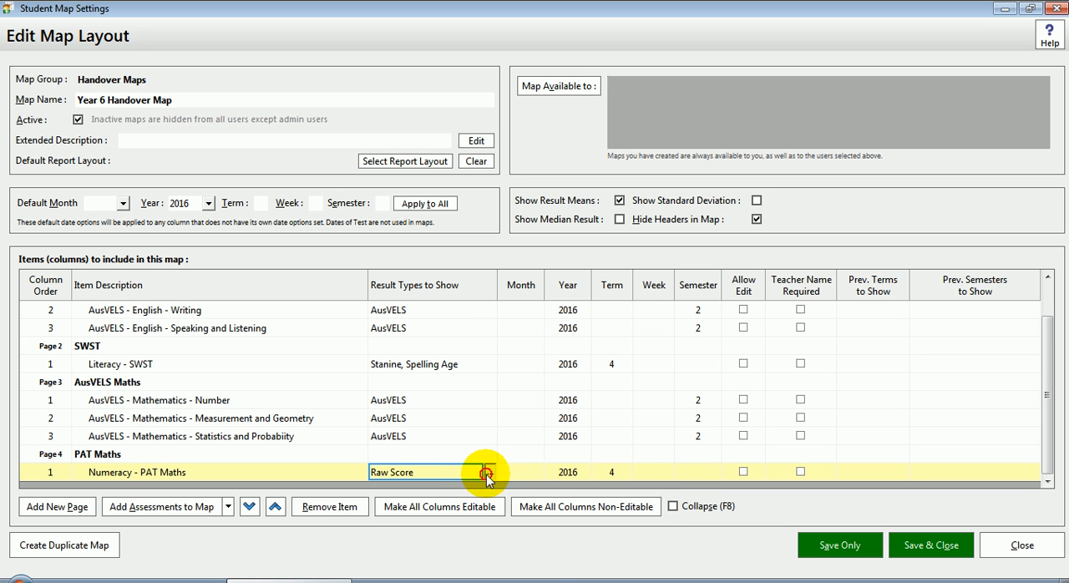
{"action": "left_click", "coordinate": [488, 471]}
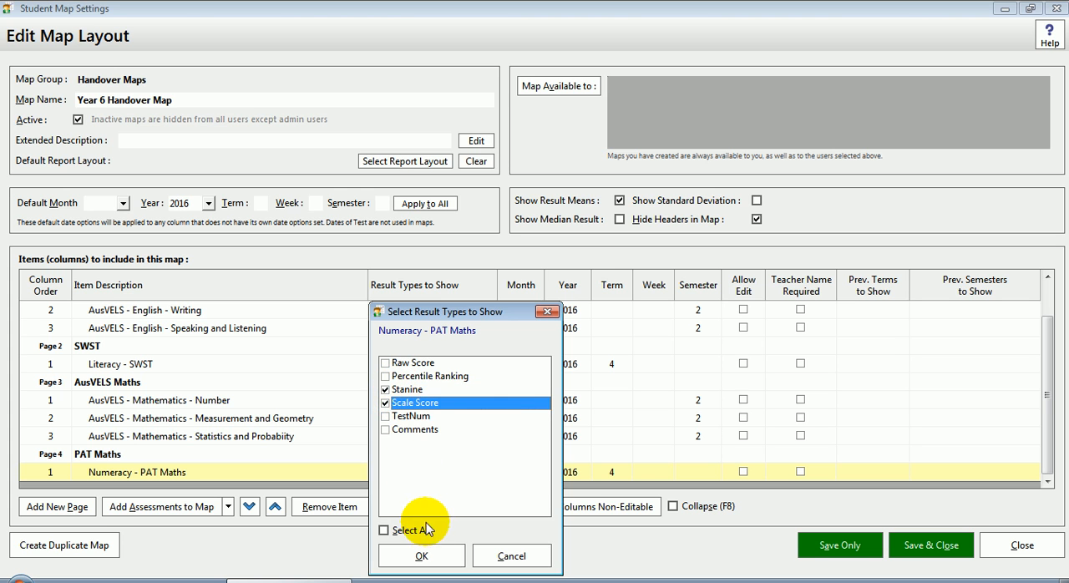
{"action": "left_click", "coordinate": [421, 555]}
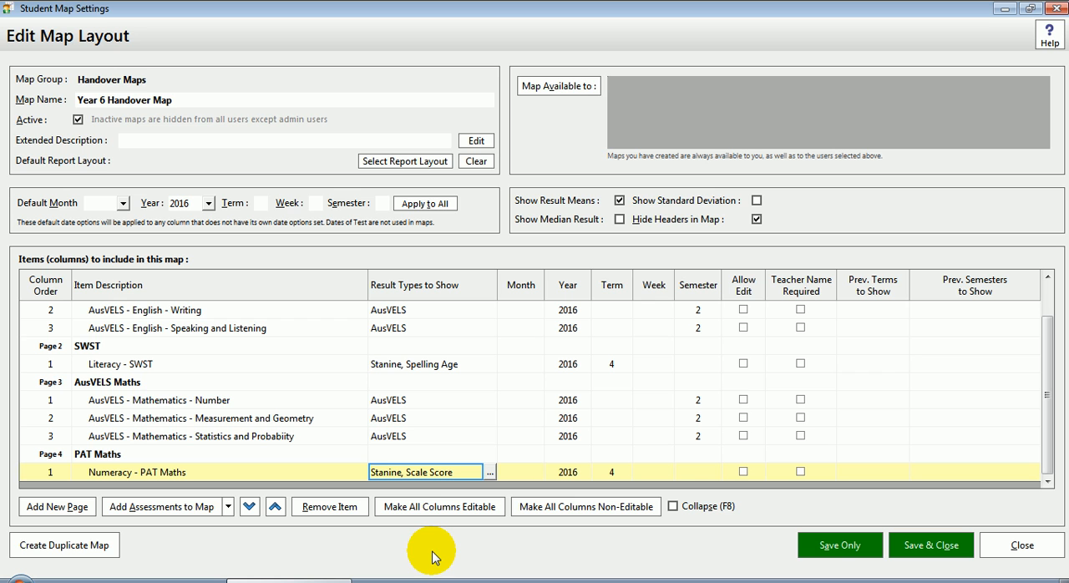
{"action": "mouse_move", "coordinate": [574, 416]}
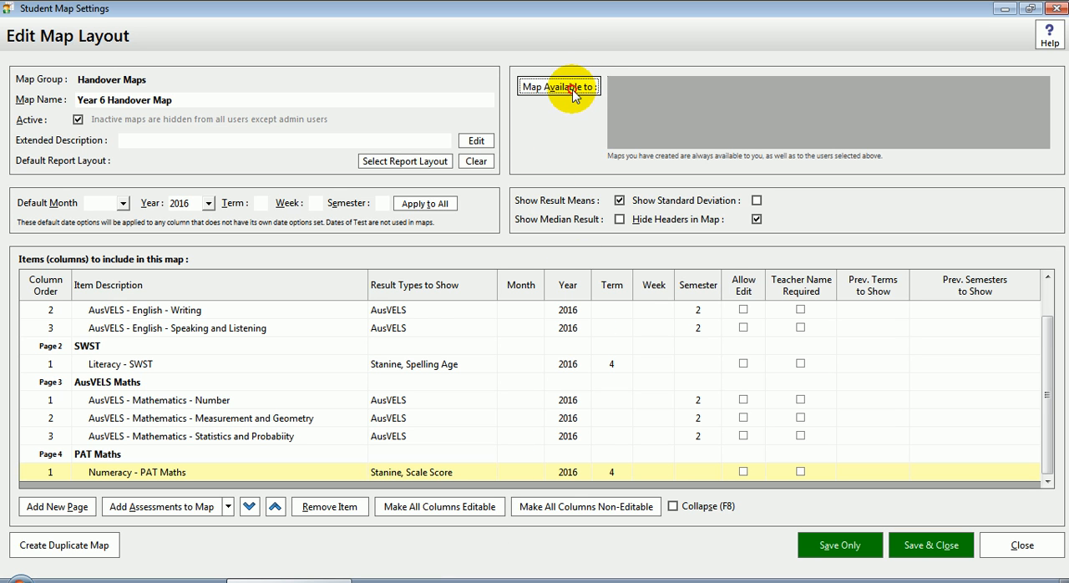
Step: Make the map available to three staff users, then save and close the layout
{"action": "left_click", "coordinate": [558, 87]}
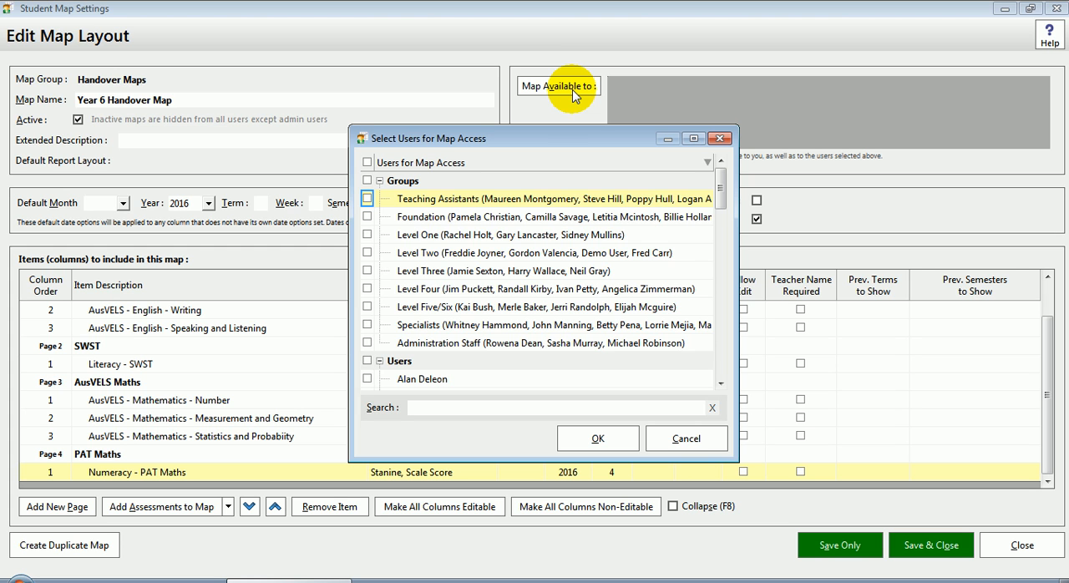
{"action": "mouse_move", "coordinate": [702, 361]}
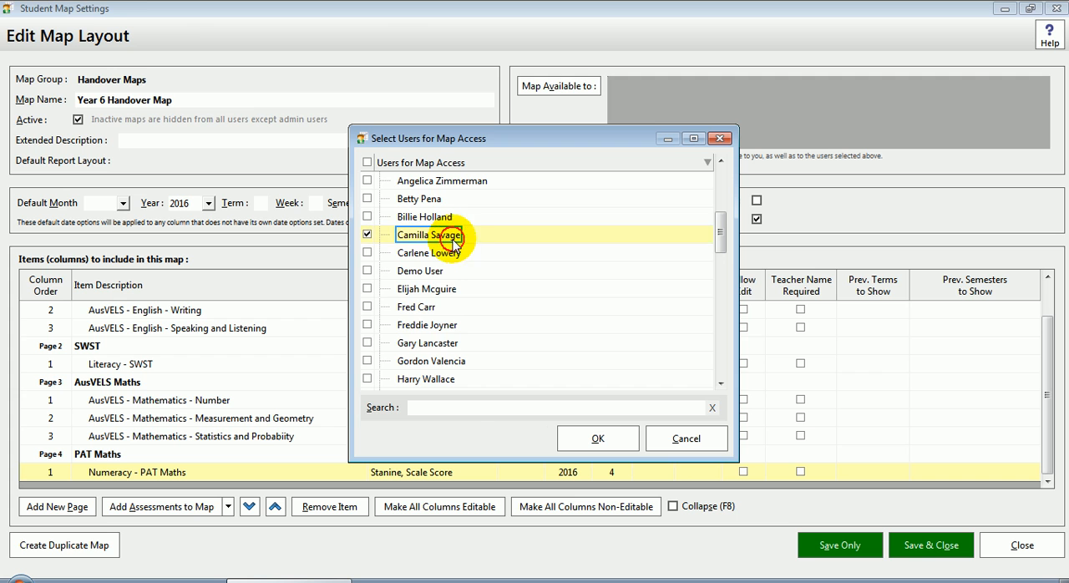
{"action": "left_click", "coordinate": [598, 438]}
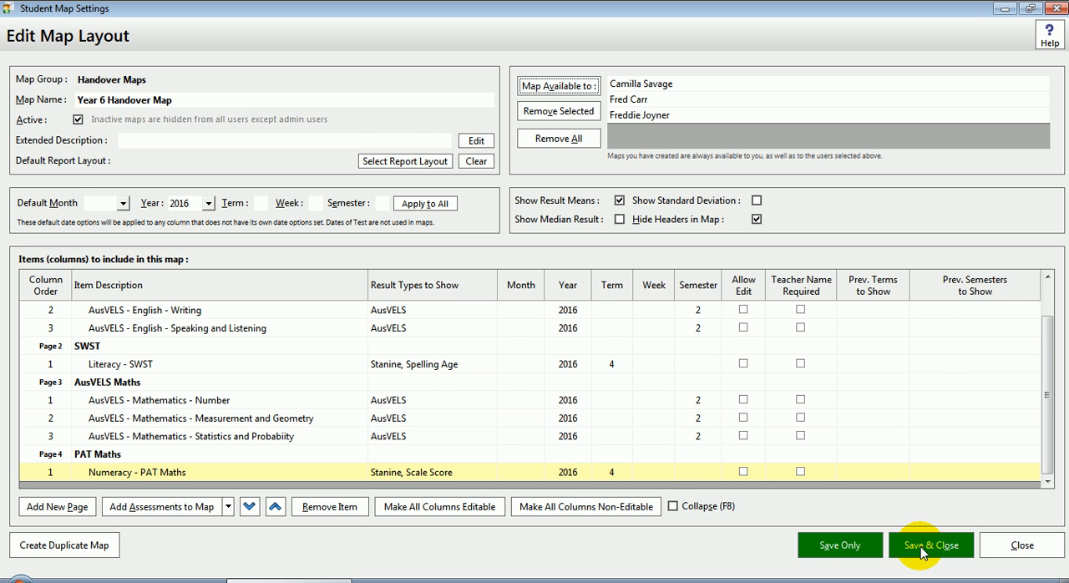
{"action": "left_click", "coordinate": [930, 544]}
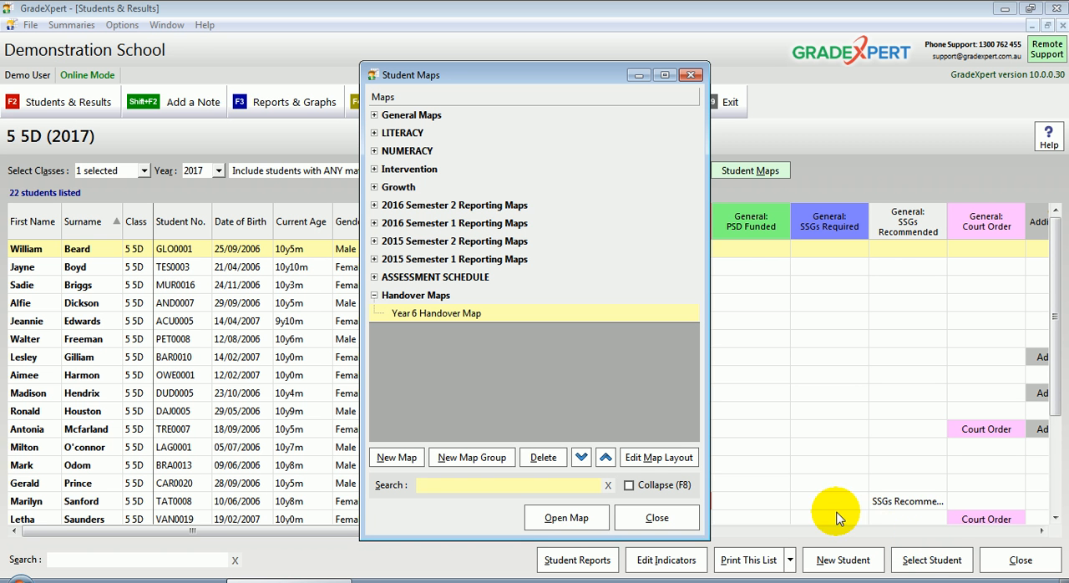
{"action": "mouse_move", "coordinate": [427, 331]}
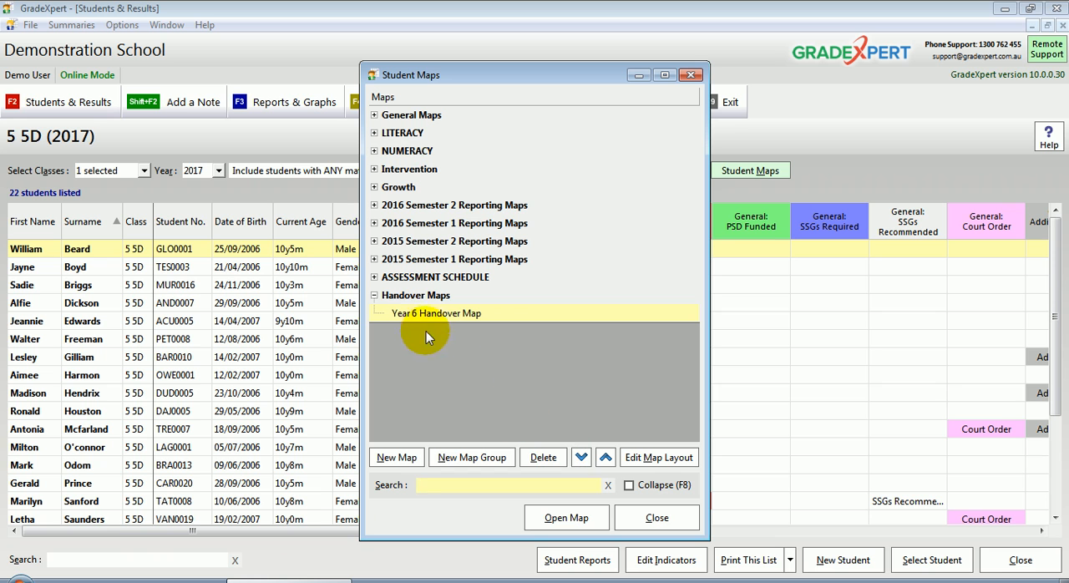
{"action": "mouse_move", "coordinate": [170, 157]}
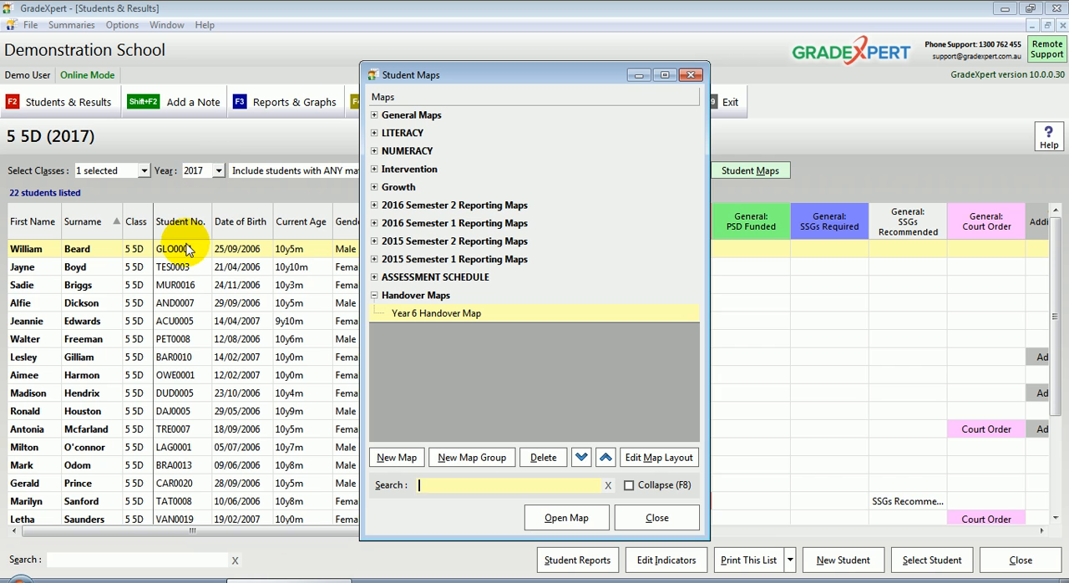
{"action": "mouse_move", "coordinate": [55, 163]}
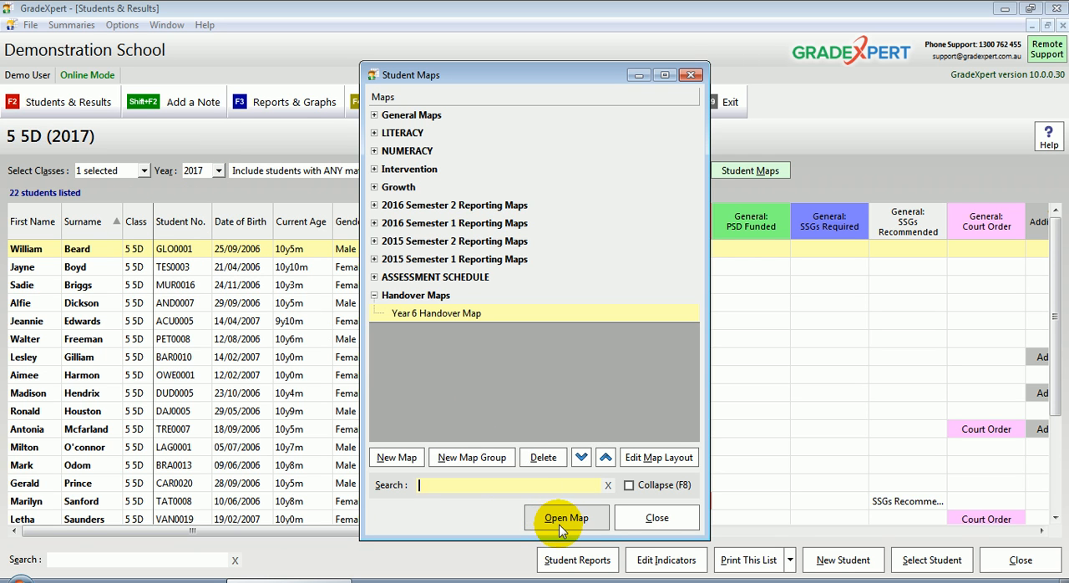
Step: Open the Year 6 Handover Map for class 5D on its AusVELS English page
{"action": "left_click", "coordinate": [568, 518]}
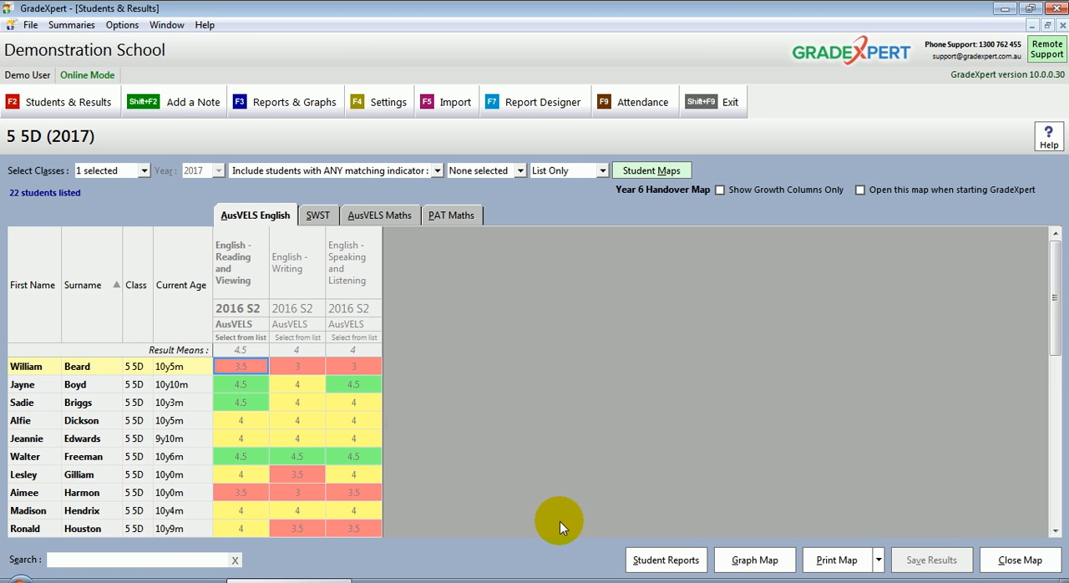
{"action": "left_click", "coordinate": [240, 438]}
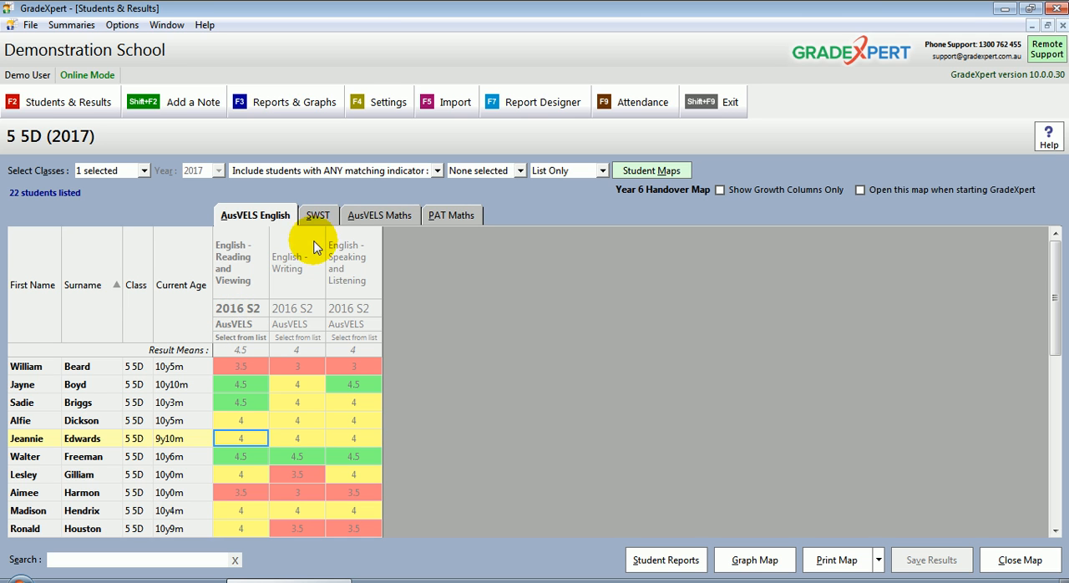
{"action": "left_click", "coordinate": [317, 214]}
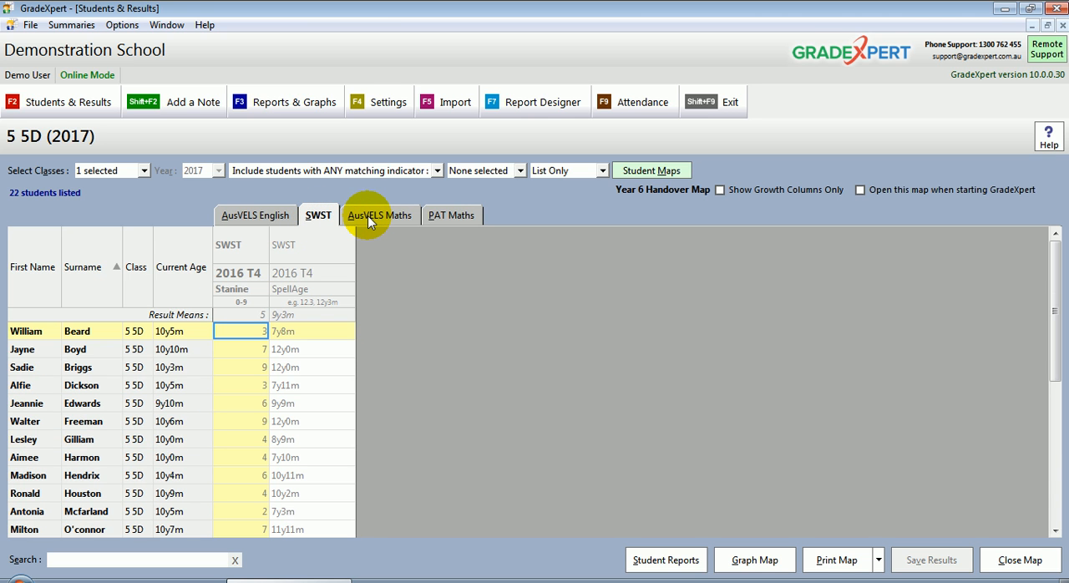
{"action": "left_click", "coordinate": [380, 214]}
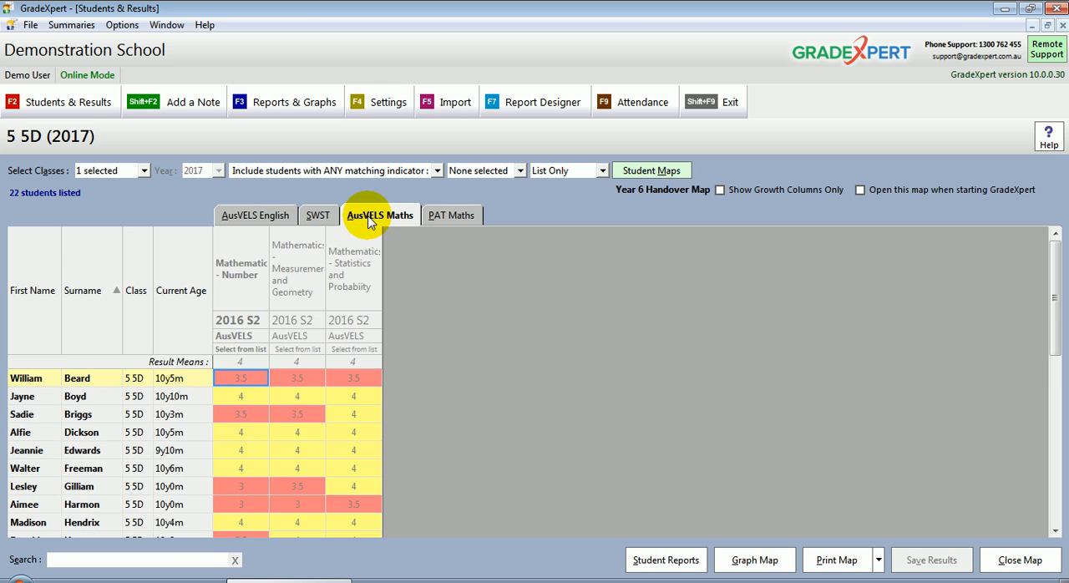
{"action": "left_click", "coordinate": [451, 213]}
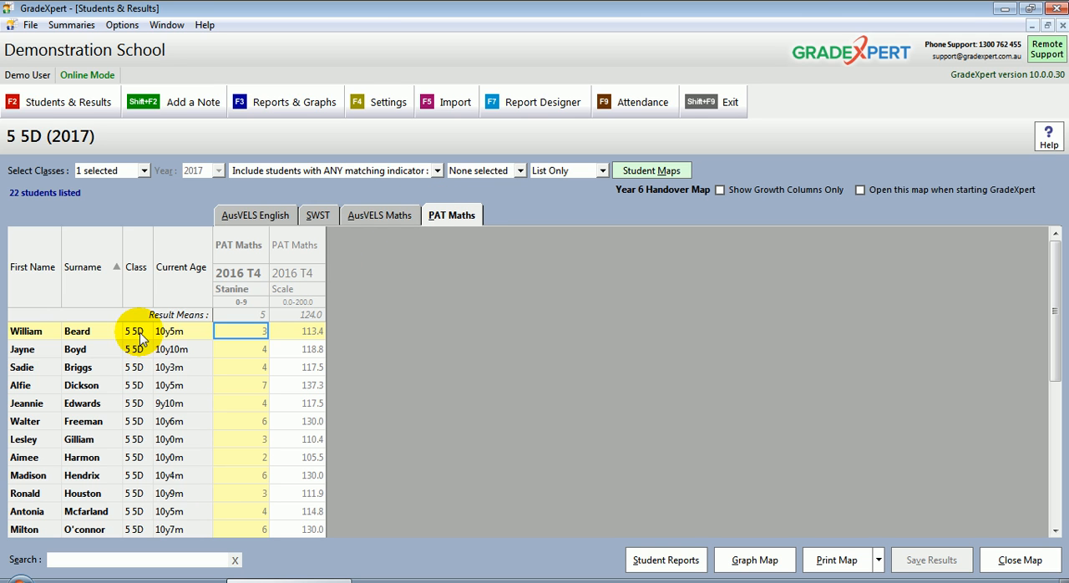
{"action": "left_click", "coordinate": [240, 385]}
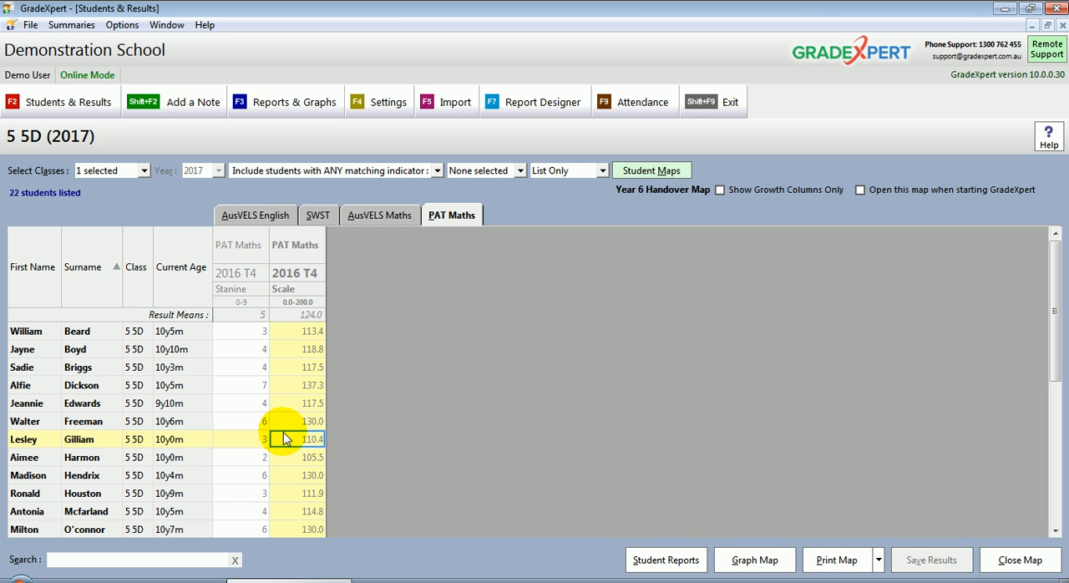
{"action": "left_click", "coordinate": [253, 214]}
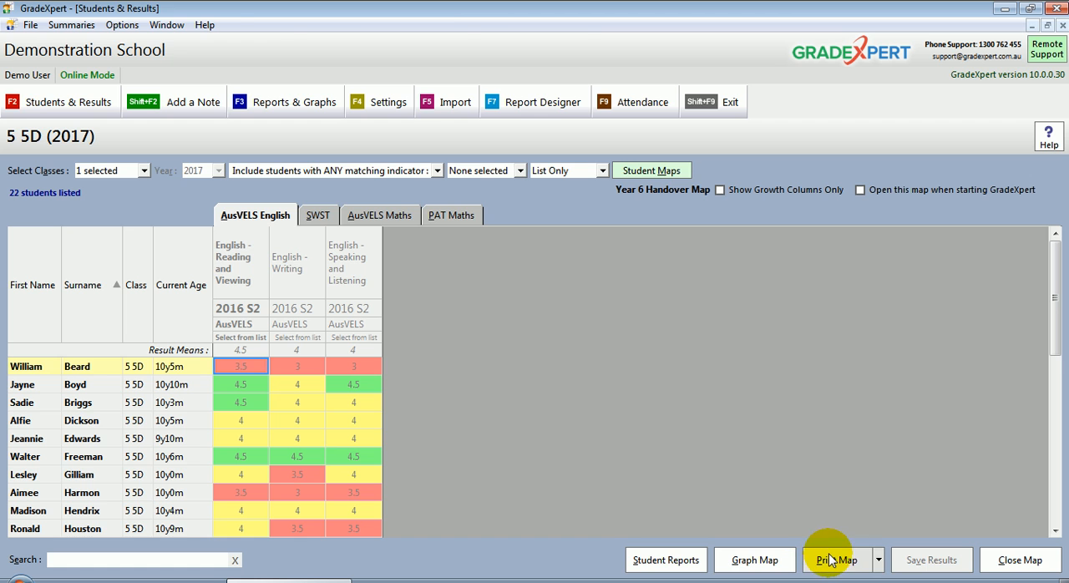
Step: Preview the English page as a printable report, then graph its three strands against the mean
{"action": "left_click", "coordinate": [835, 560]}
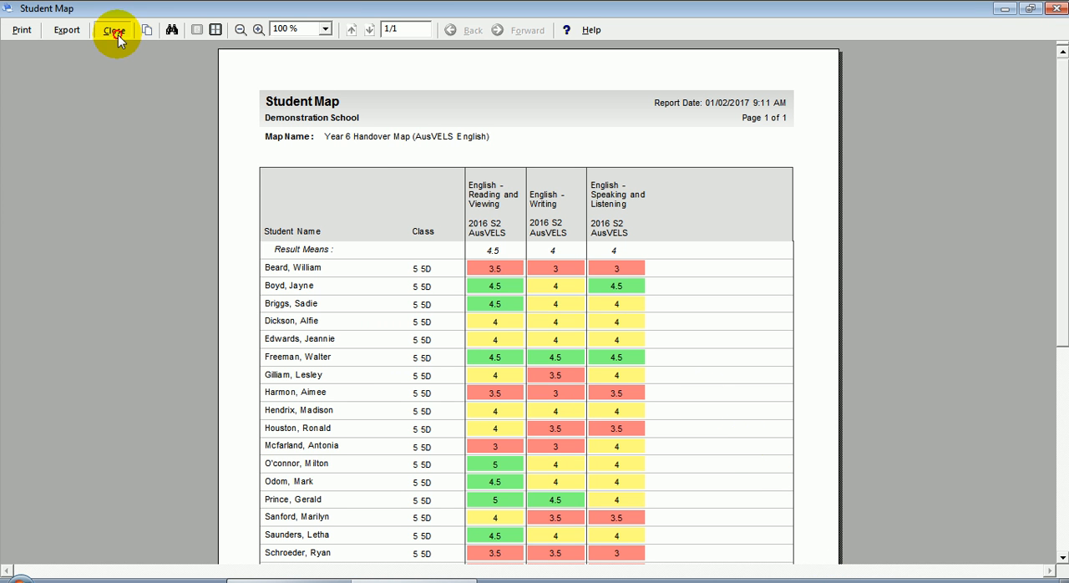
{"action": "left_click", "coordinate": [113, 31]}
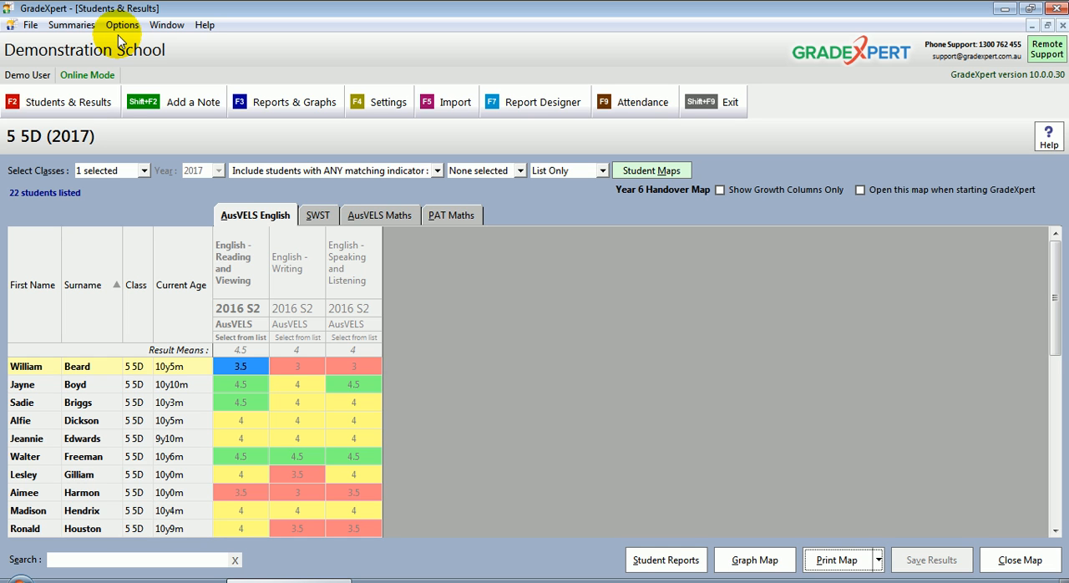
{"action": "mouse_move", "coordinate": [354, 188]}
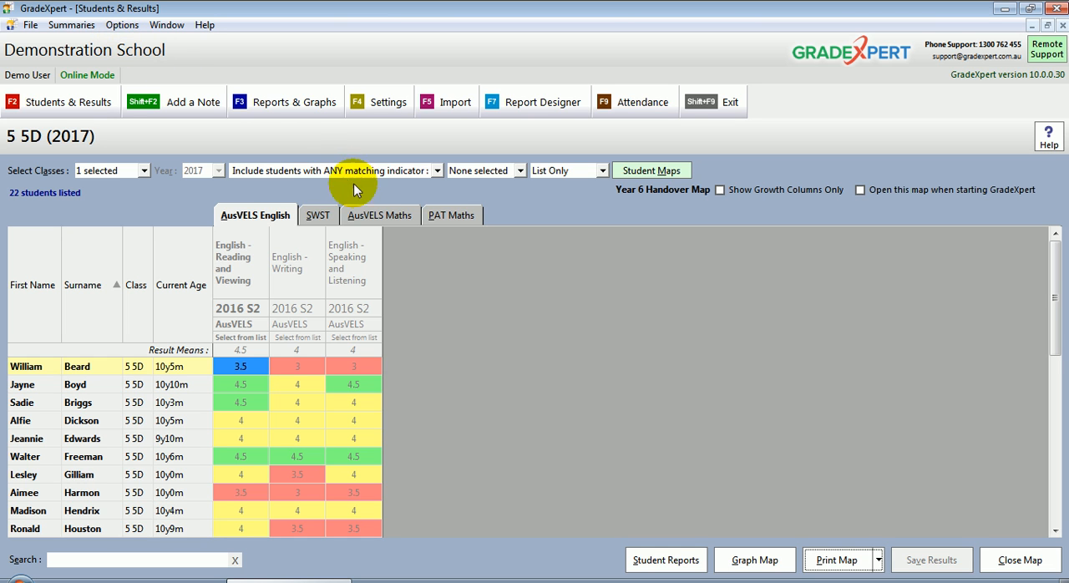
{"action": "left_click", "coordinate": [753, 559]}
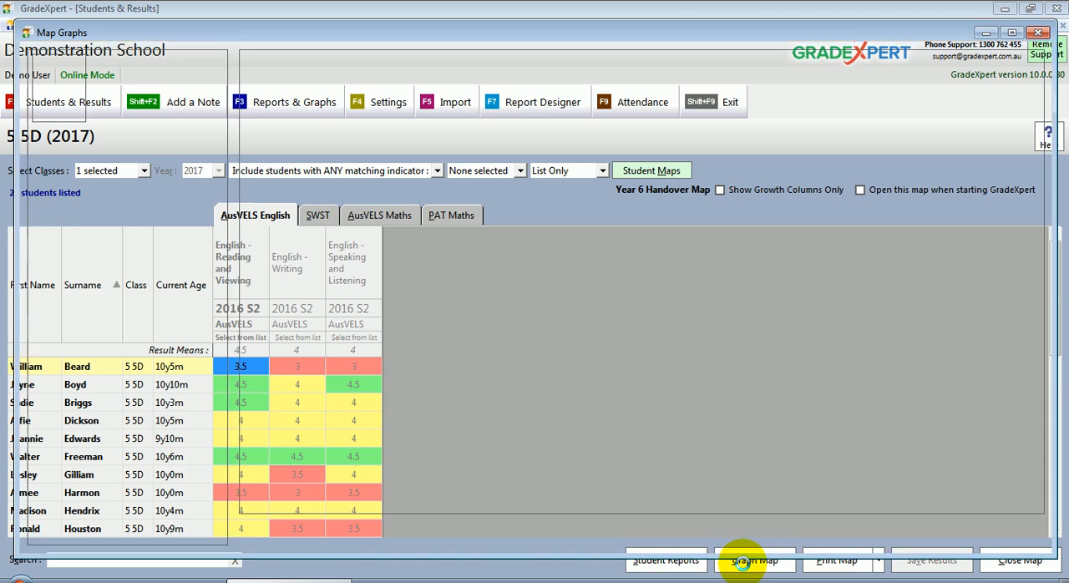
{"action": "left_click", "coordinate": [753, 561]}
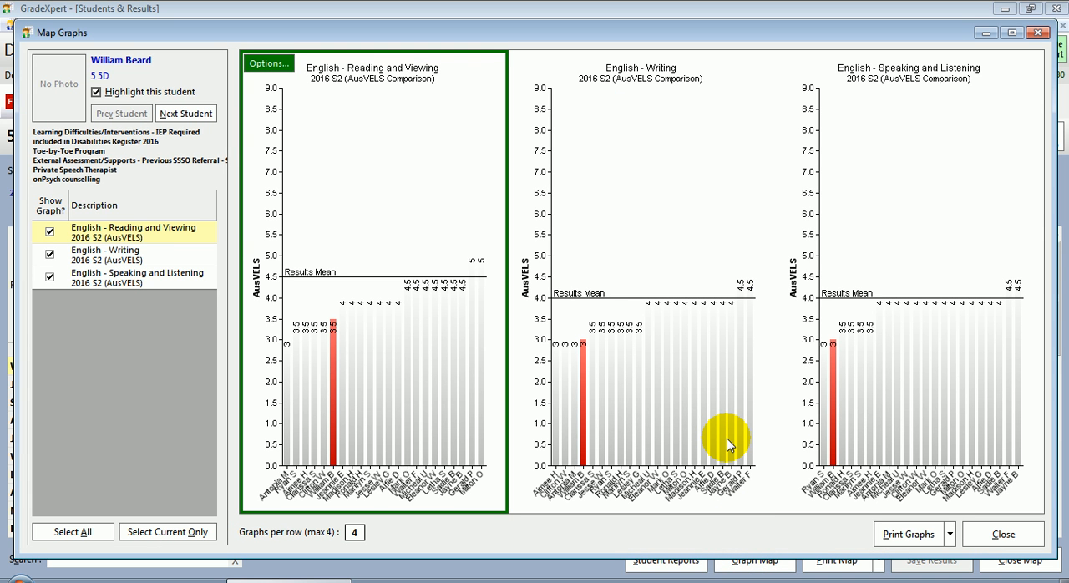